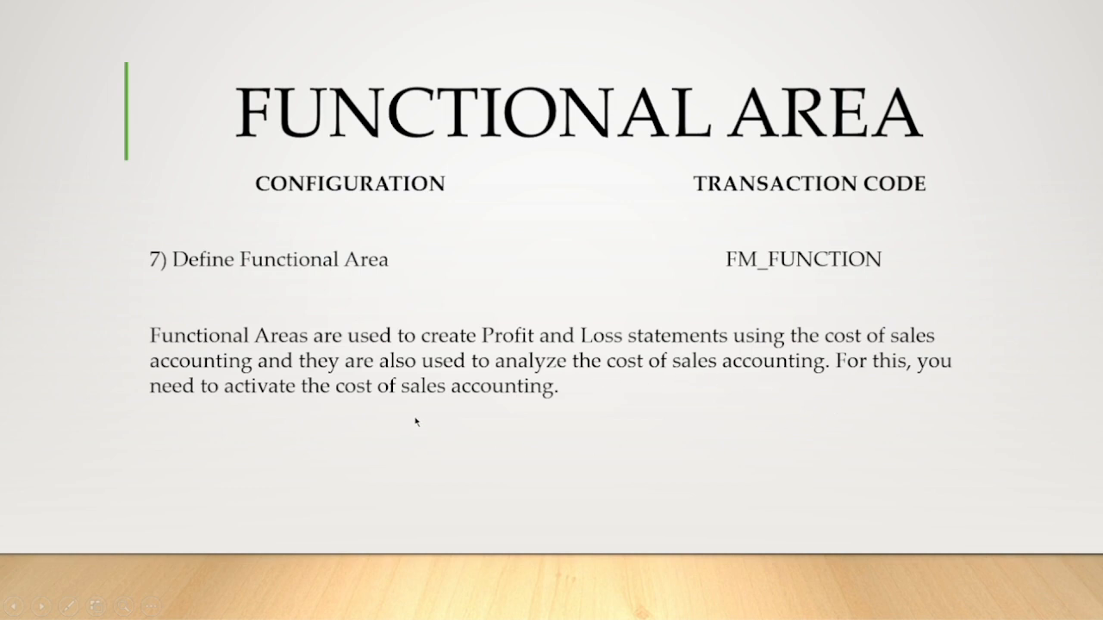
pyautogui.moveTo(434, 418)
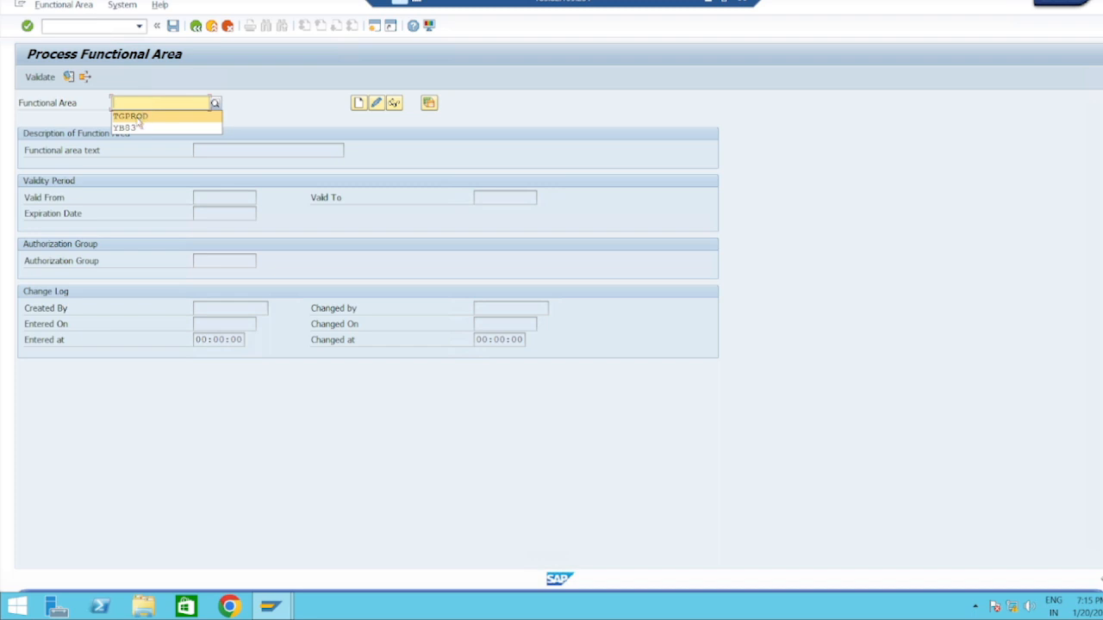
# Step: Select TGPROD from the suggested functional areas
pyautogui.click(129, 116)
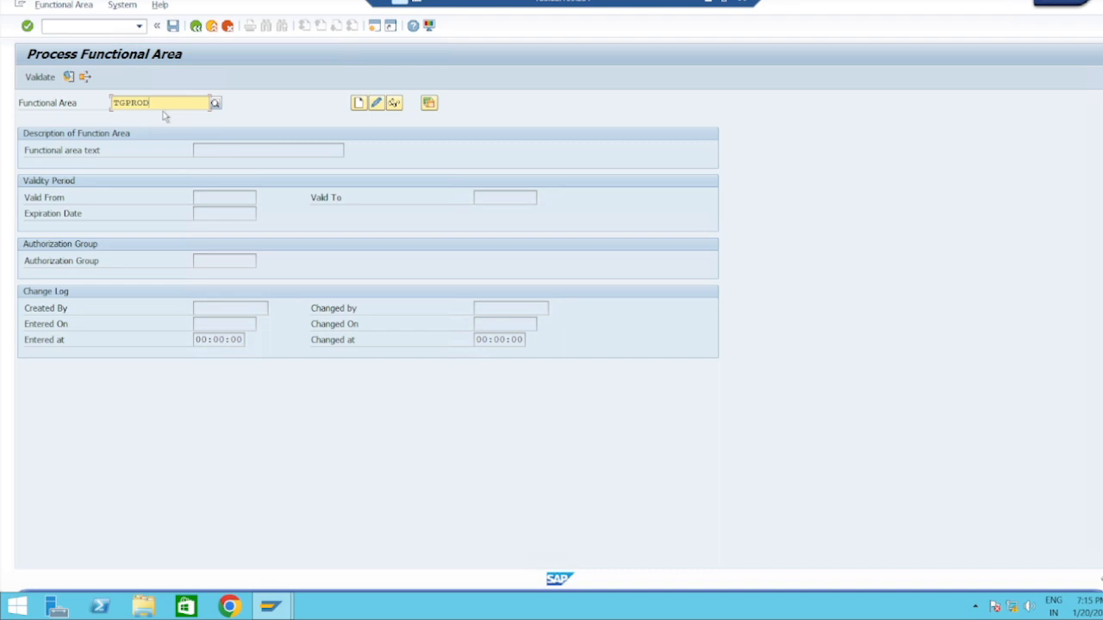
pyautogui.moveTo(174, 120)
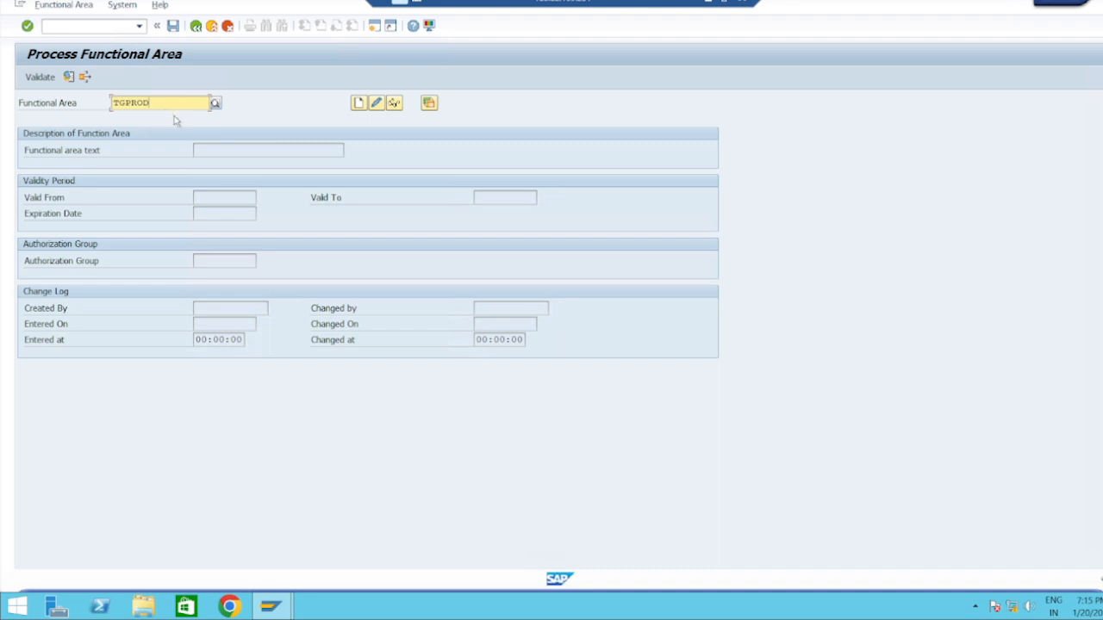
pyautogui.moveTo(160, 120)
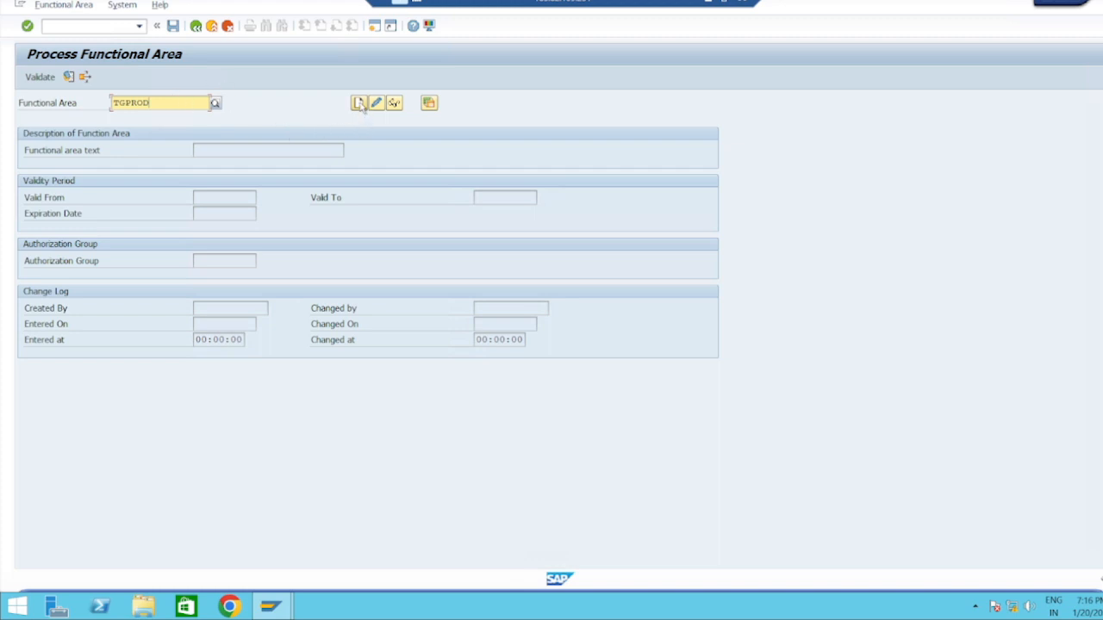
pyautogui.moveTo(359, 103)
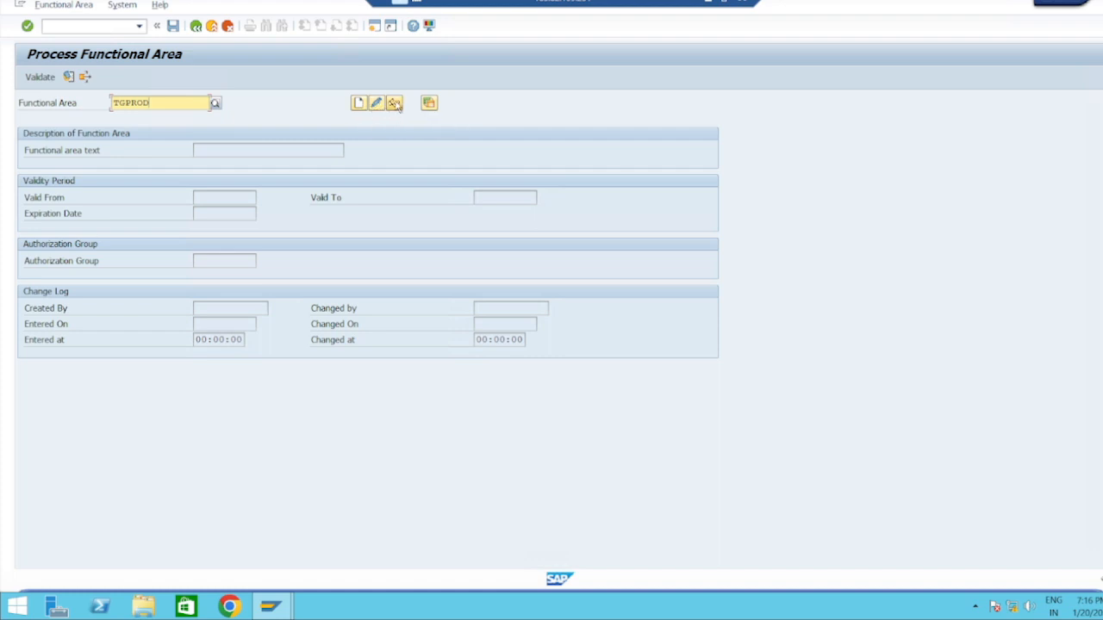
pyautogui.moveTo(358, 103)
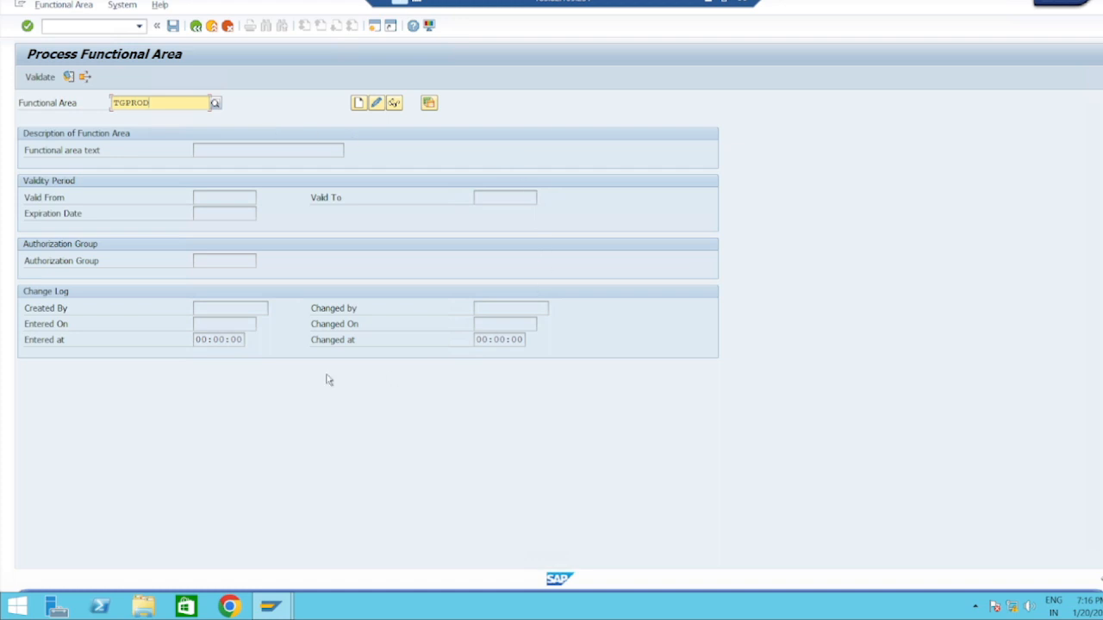
pyautogui.moveTo(370, 130)
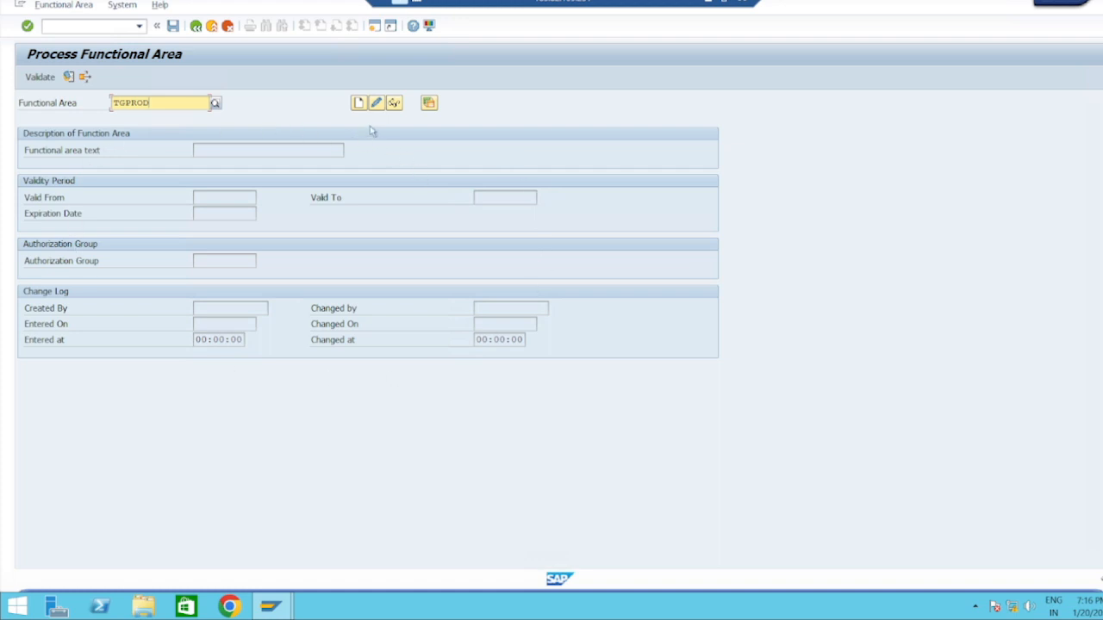
# Step: Create functional area TGPROD with the description TG PRODUCTION
pyautogui.click(358, 102)
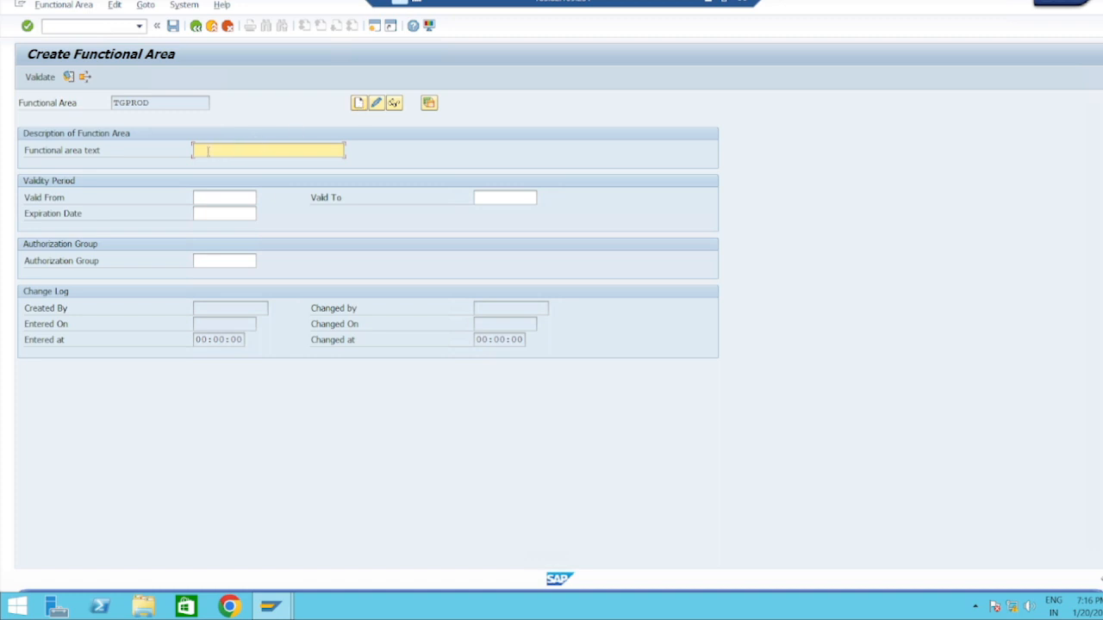
pyautogui.write('tg')
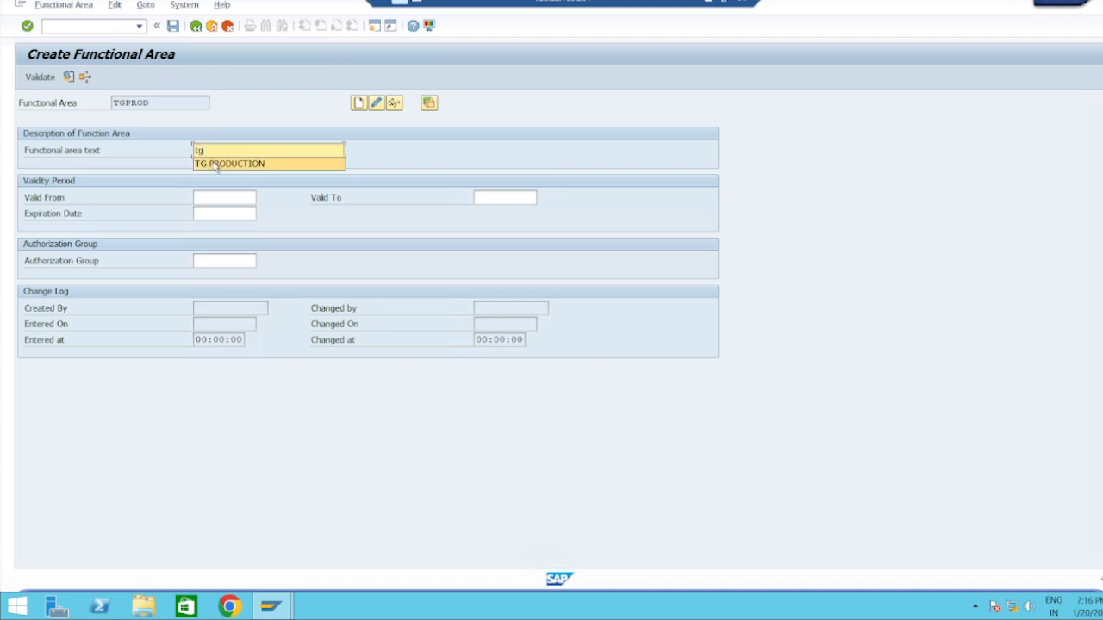
pyautogui.click(228, 164)
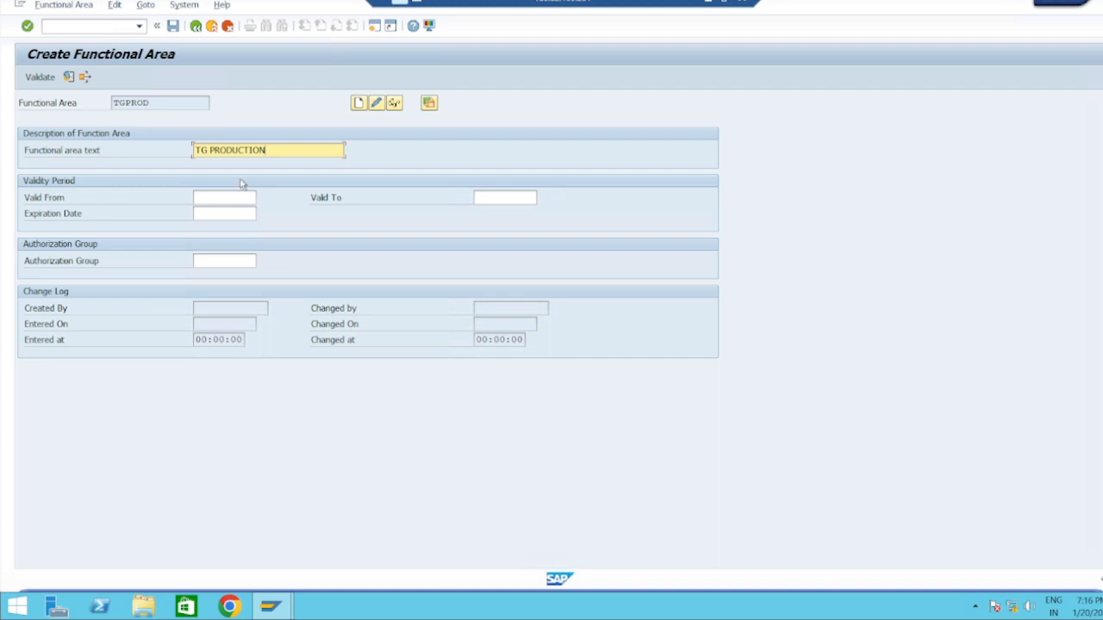
pyautogui.moveTo(125, 196)
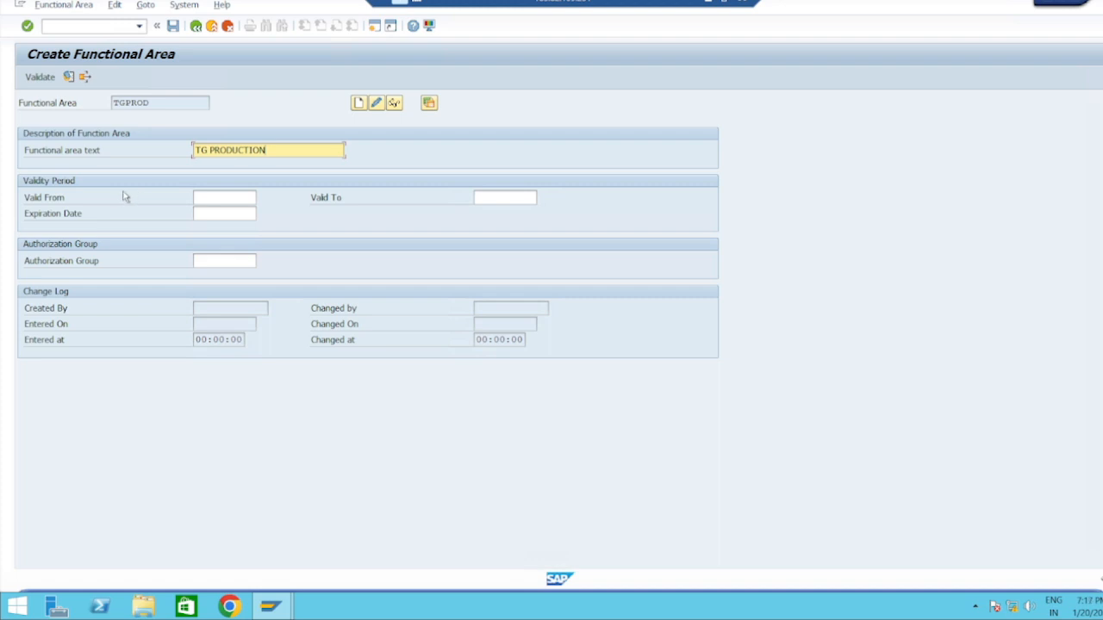
pyautogui.moveTo(233, 180)
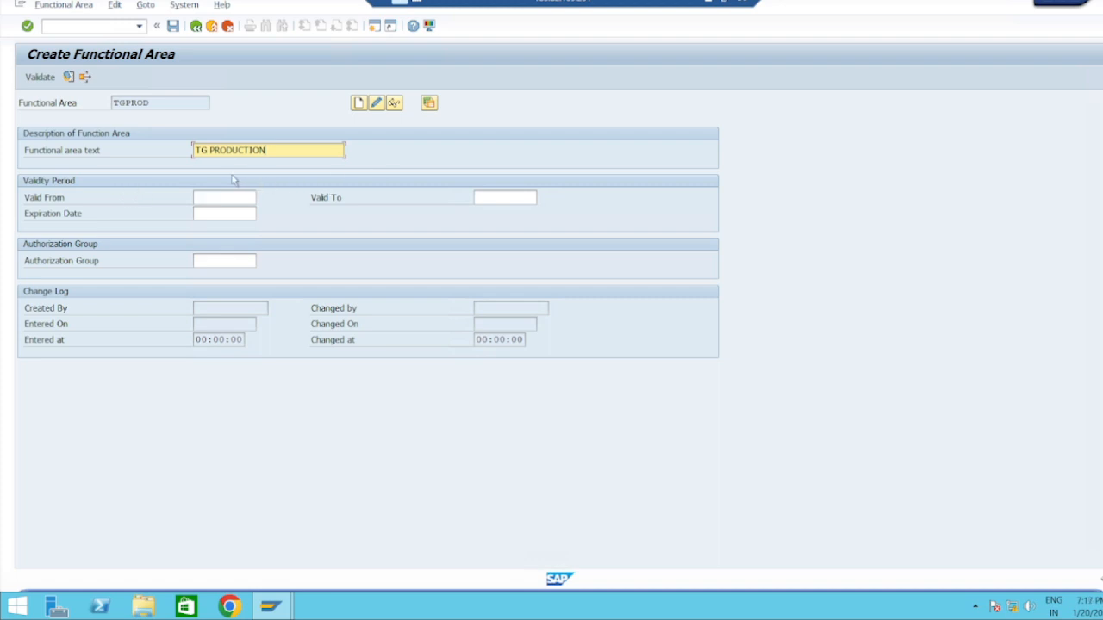
pyautogui.moveTo(225, 212)
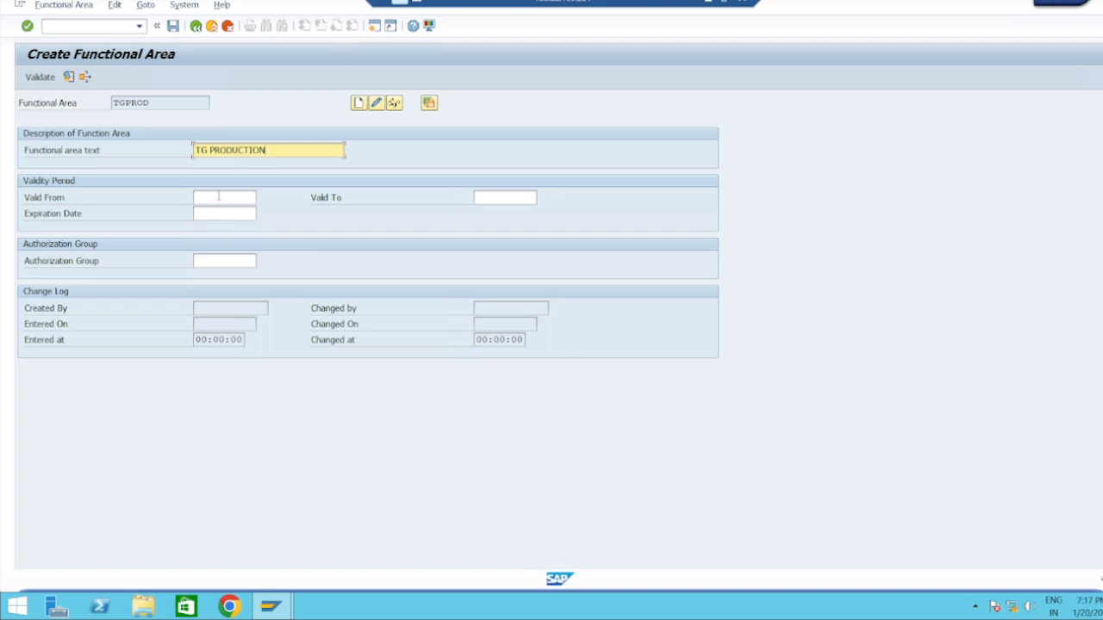
# Step: Set TGPROD valid from 01.01.2024 to 31.12.9999 with expiration date 31.12.9999
pyautogui.click(224, 198)
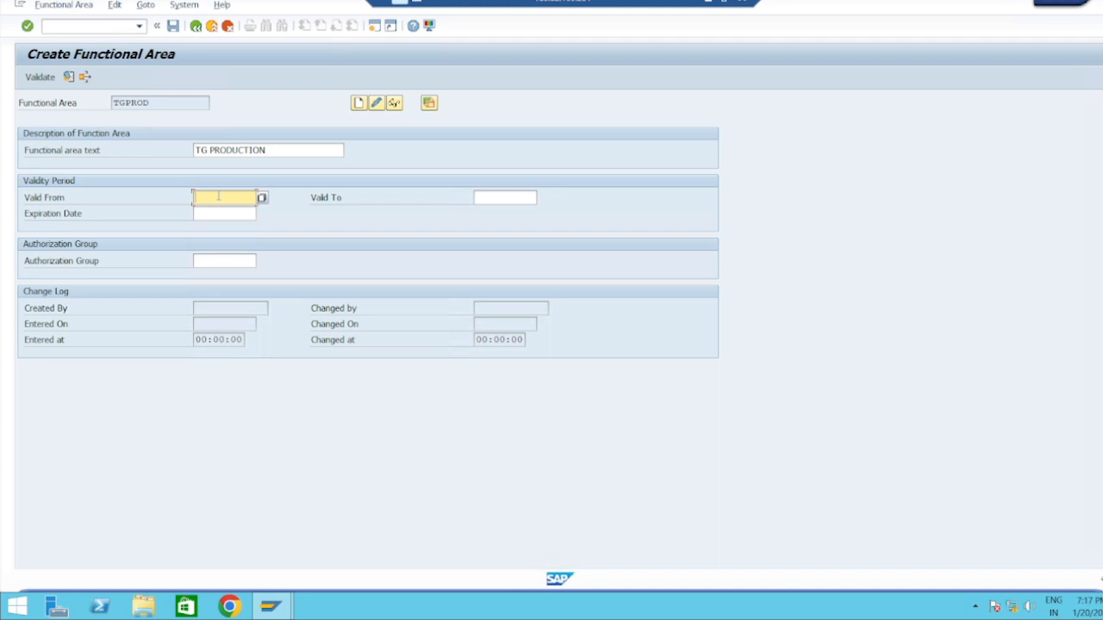
pyautogui.write('01.0')
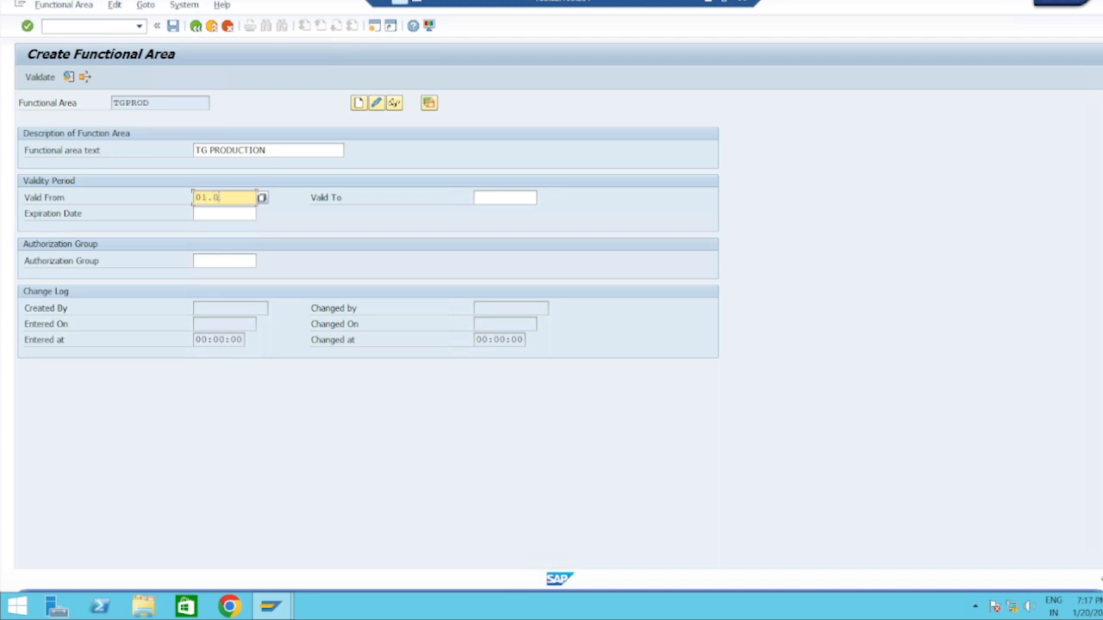
pyautogui.write('13')
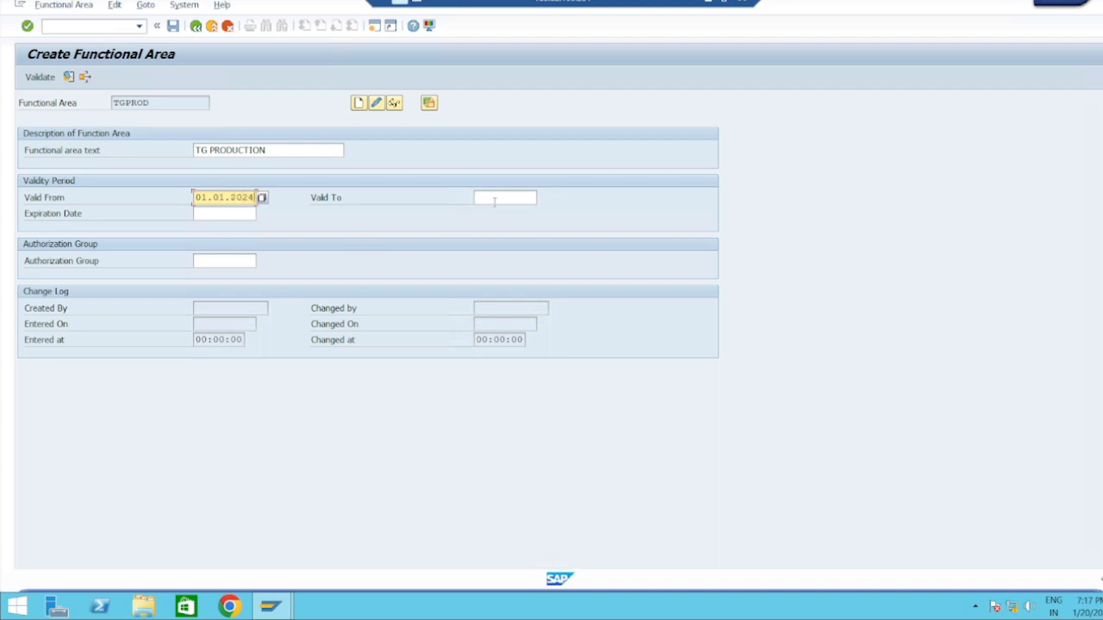
pyautogui.click(504, 198)
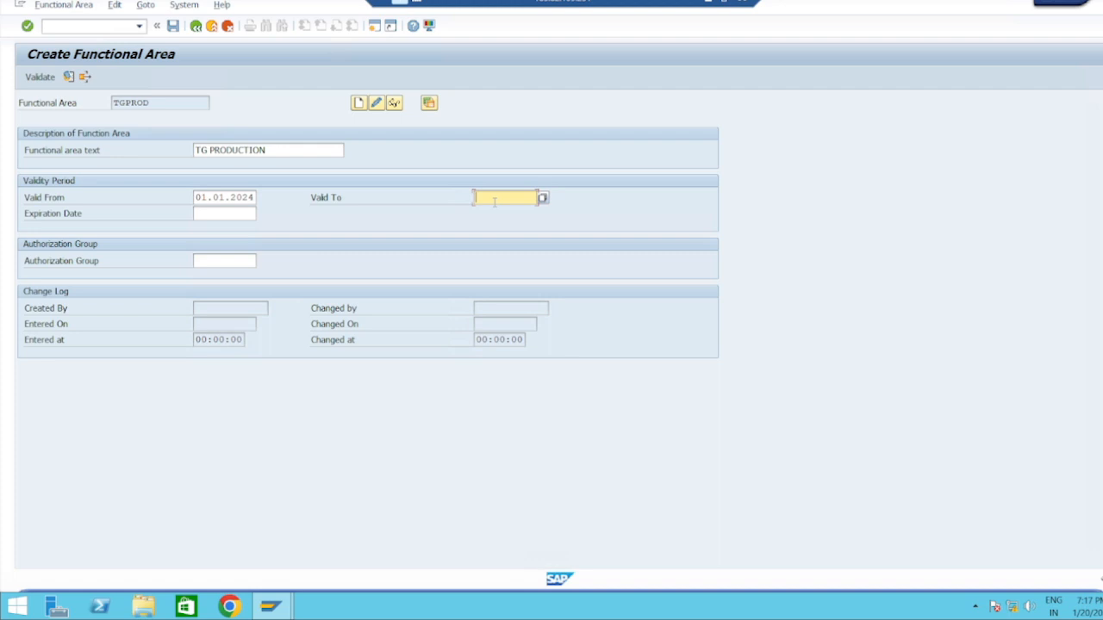
pyautogui.write('31.12.9999')
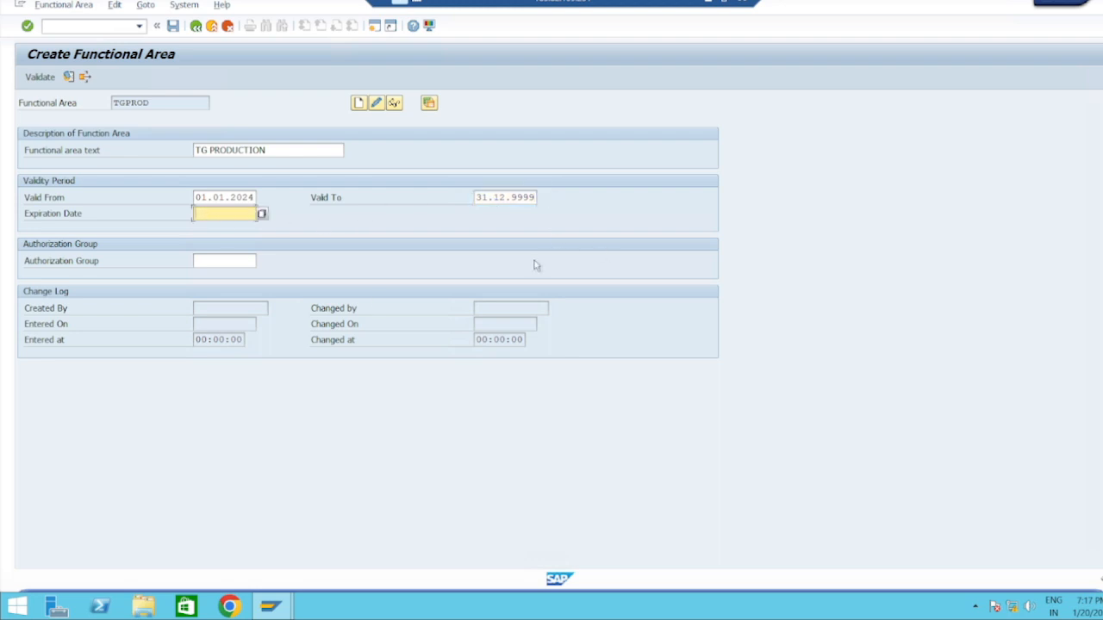
pyautogui.write('31.12.')
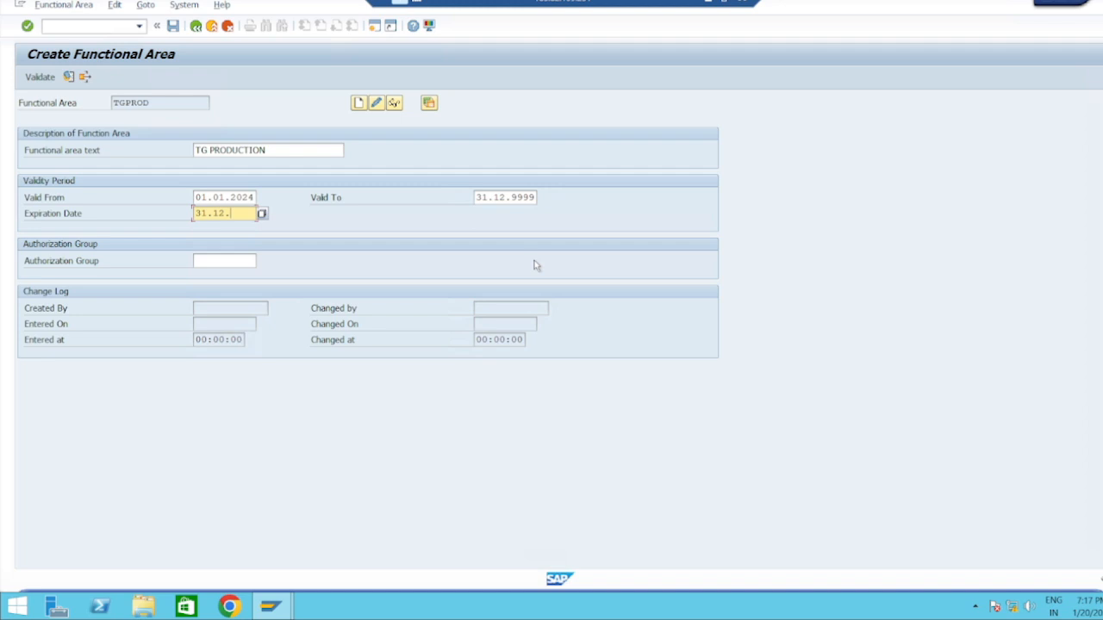
pyautogui.write('9999')
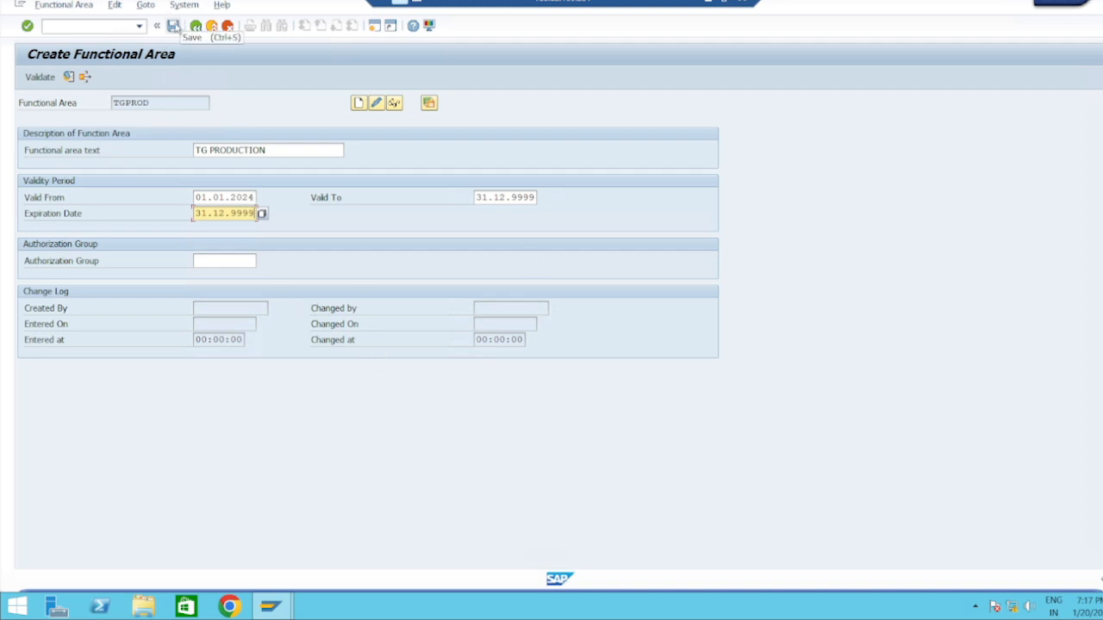
# Step: Save the new functional area TGPROD
pyautogui.click(173, 25)
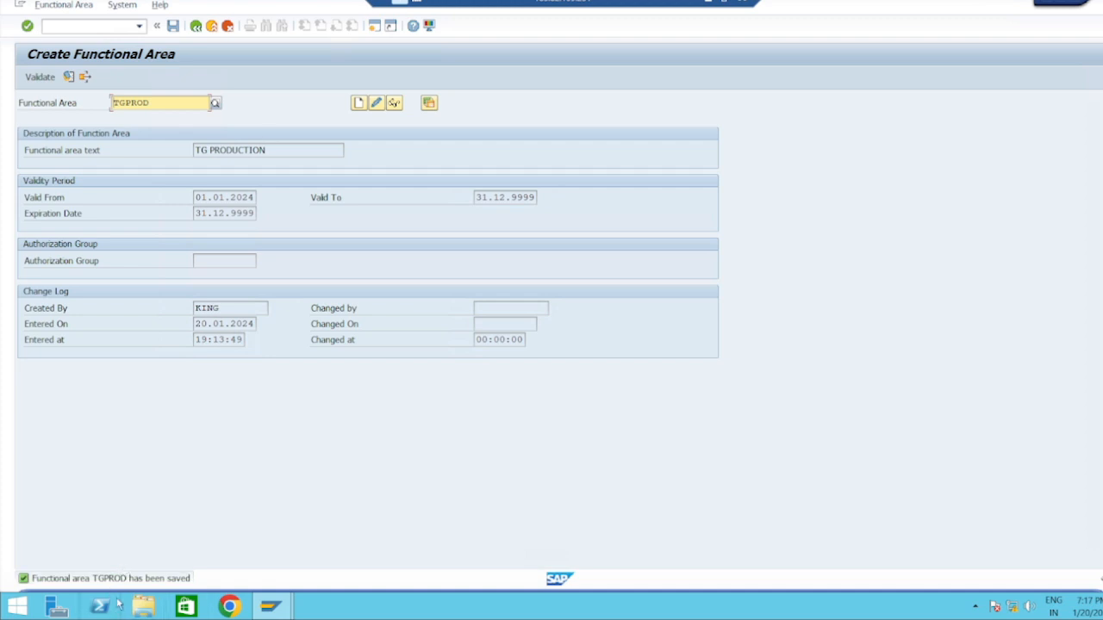
pyautogui.moveTo(267, 342)
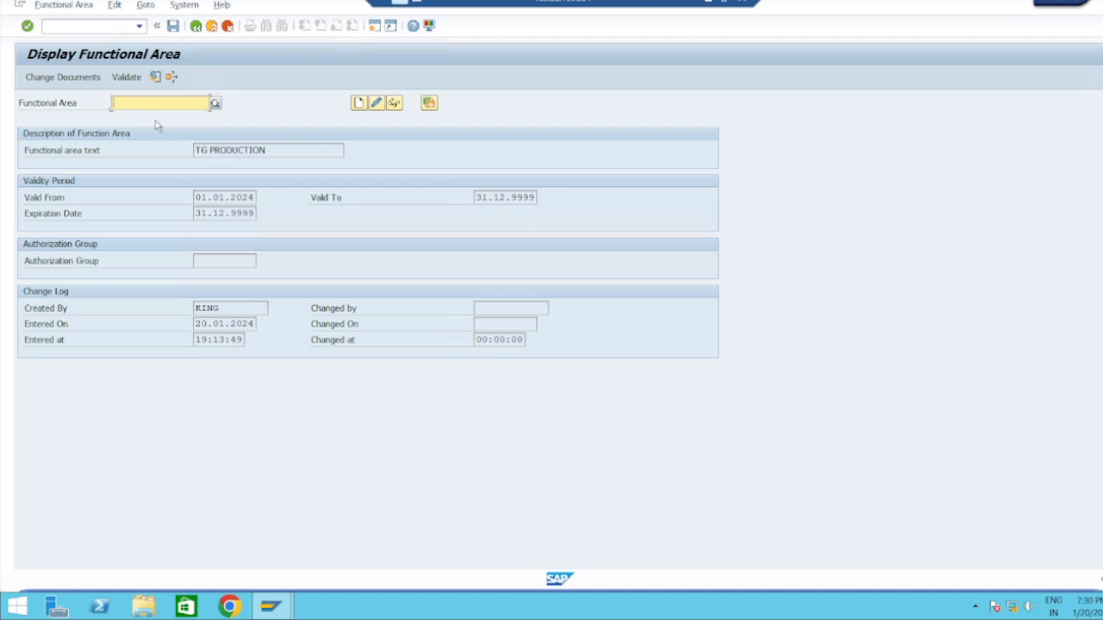
# Step: Enter functional area code TGCON1 and start creating it
pyautogui.click(159, 103)
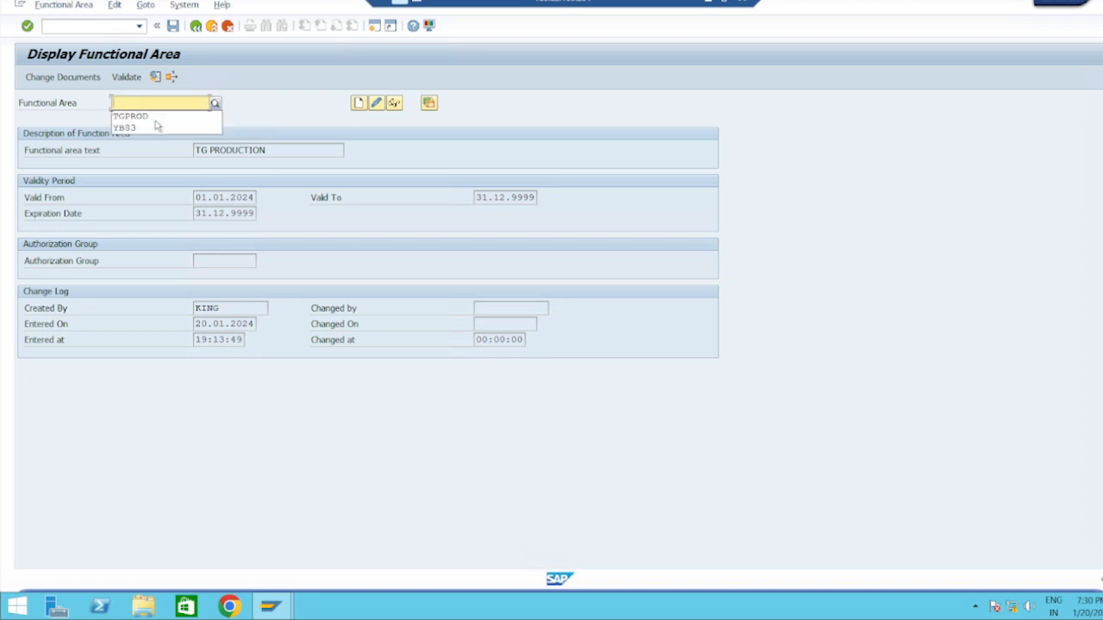
pyautogui.write('TGCONTRACT')
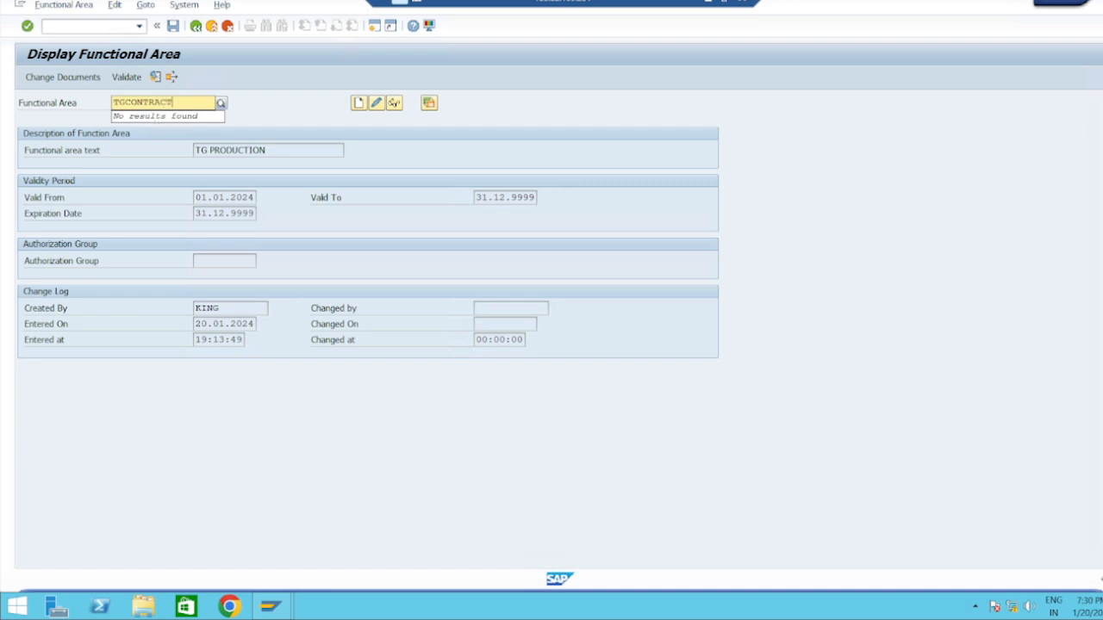
pyautogui.moveTo(157, 125)
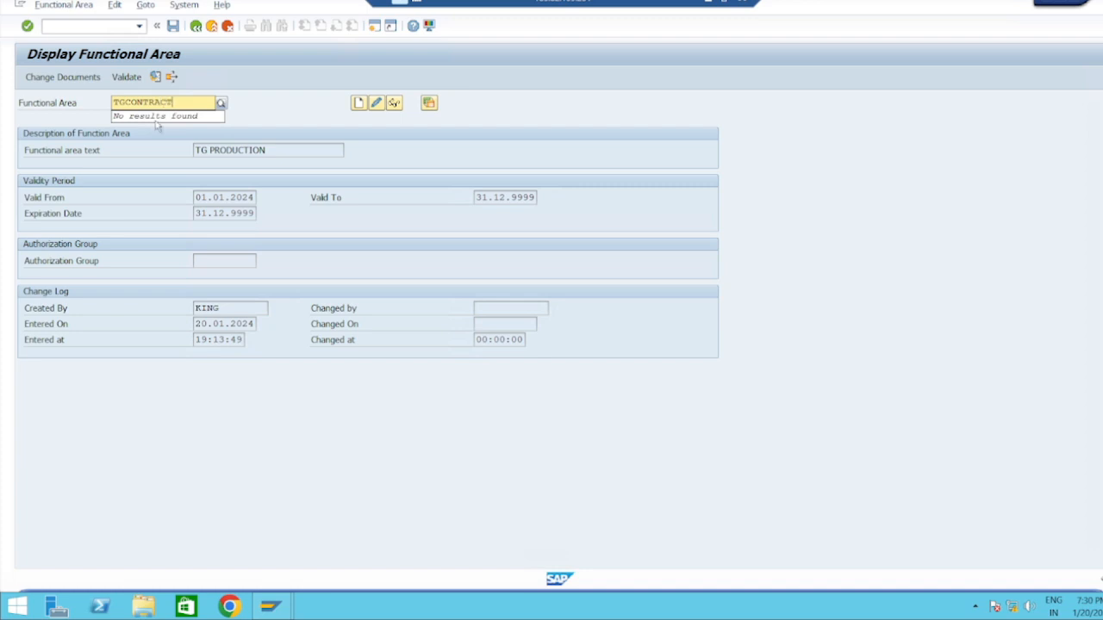
pyautogui.press('BackSpace')
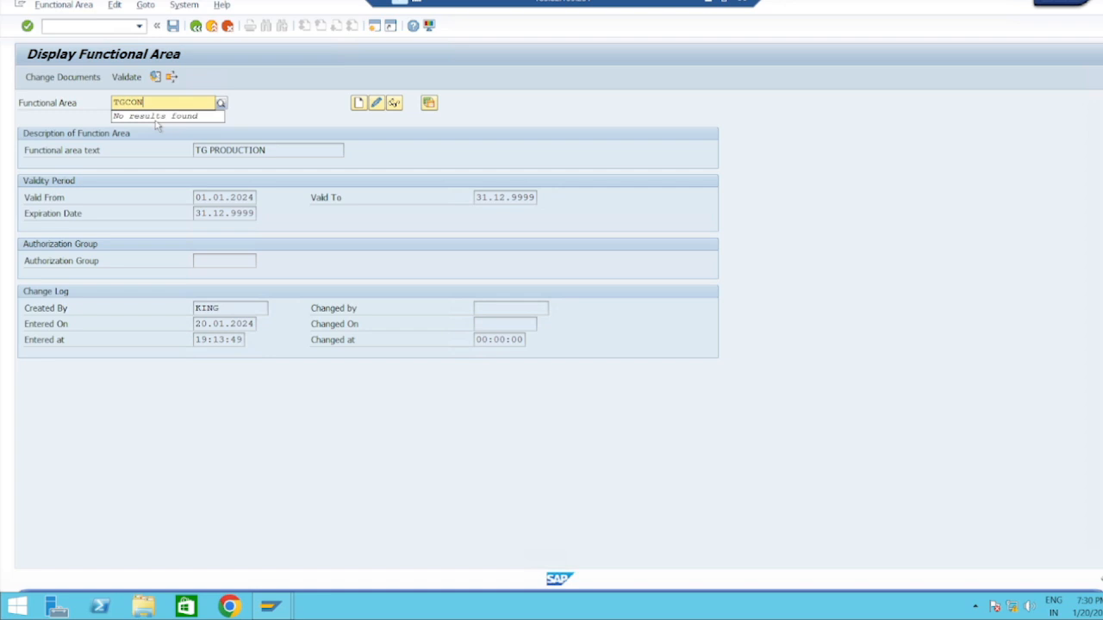
pyautogui.write('1')
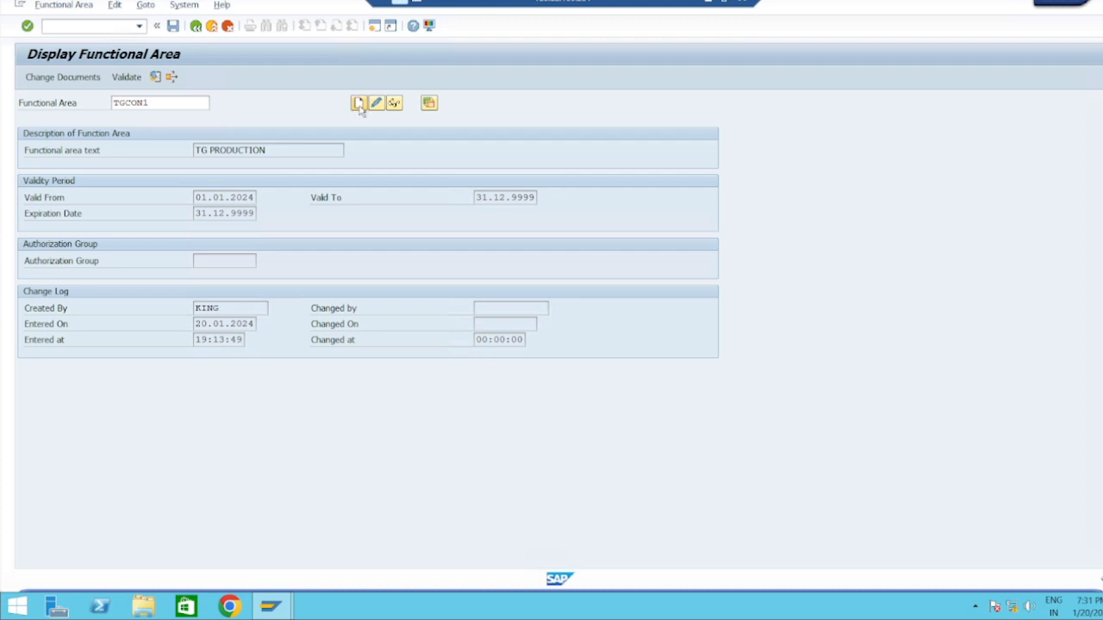
pyautogui.click(357, 103)
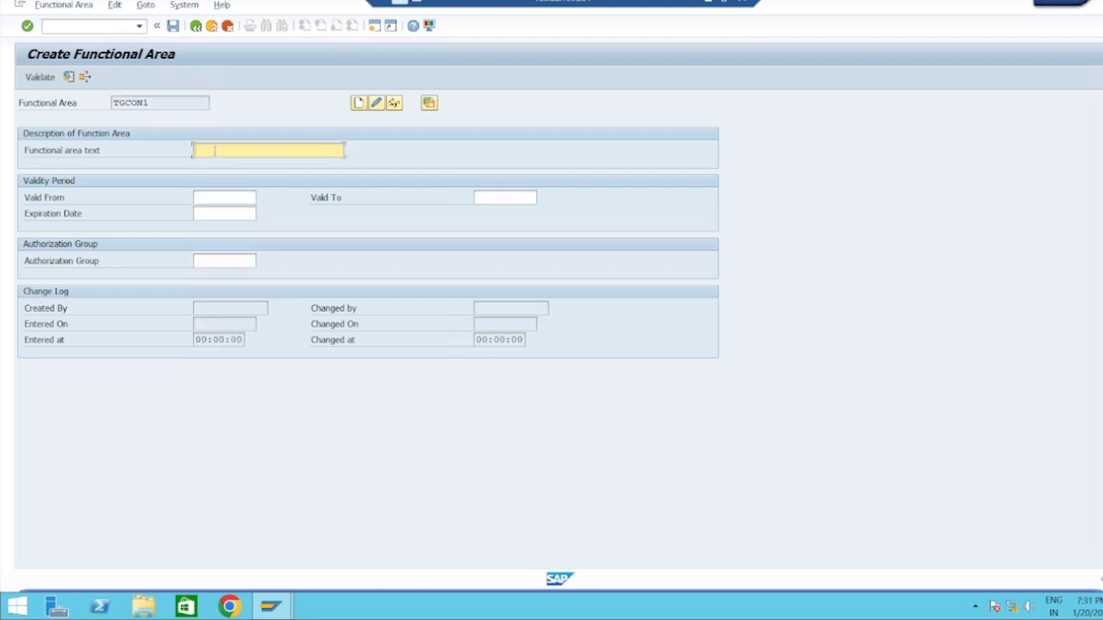
# Step: Describe TGCON1 as TG CONTRACT 1, valid 01.01.2024 to 31.12.2024, expiring 31.12.2024
pyautogui.write('TG CONTRACT D')
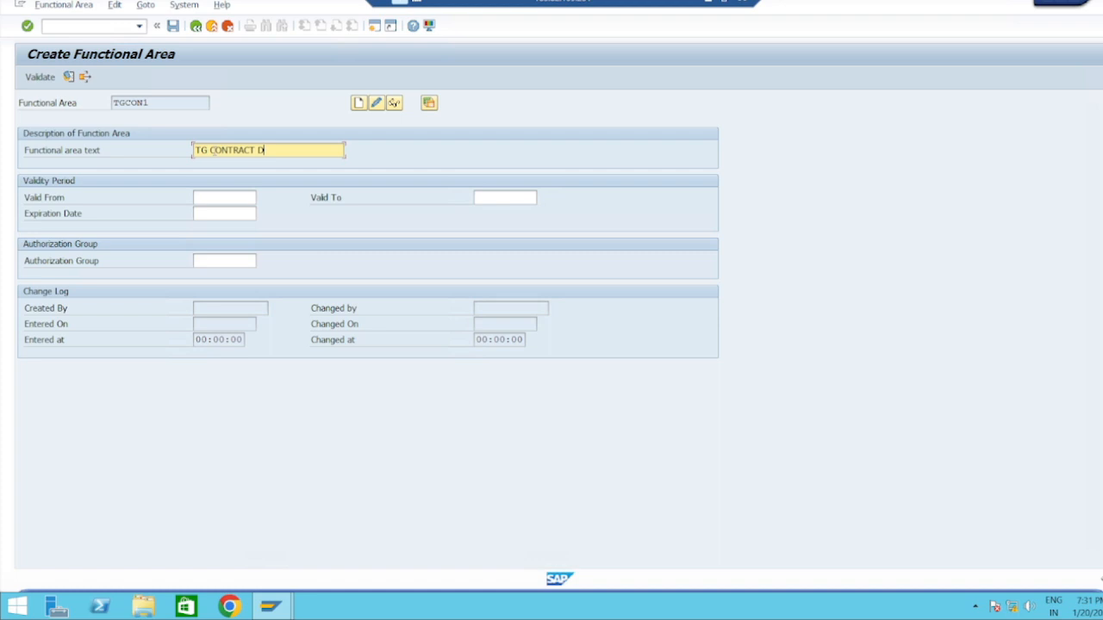
pyautogui.write('1')
pyautogui.click(223, 197)
pyautogui.write('0')
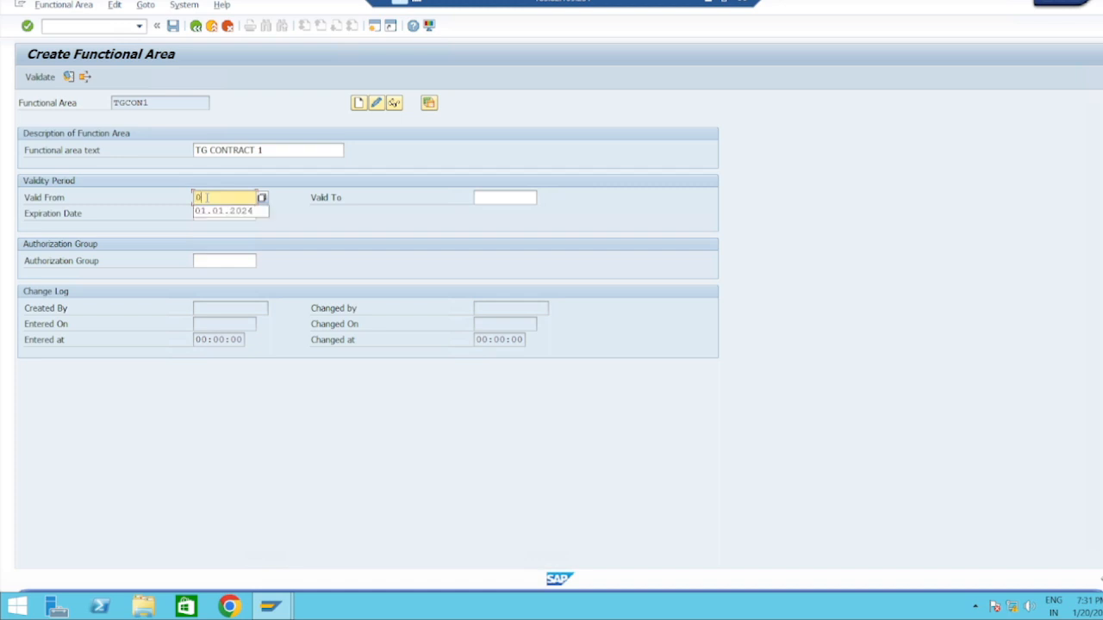
pyautogui.write('1.01.2024')
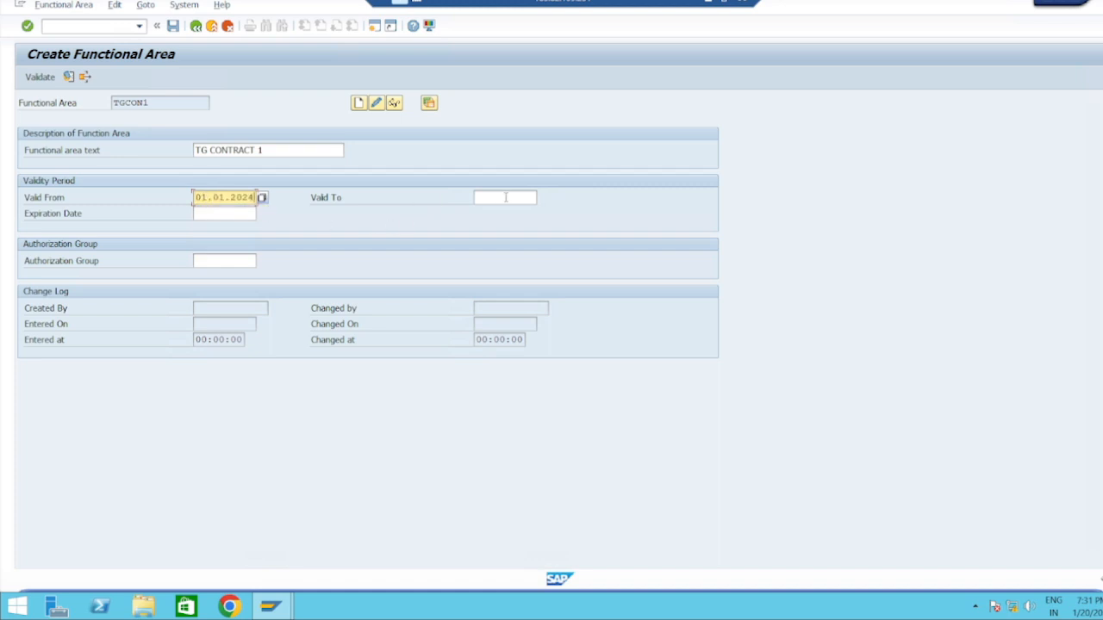
pyautogui.click(505, 197)
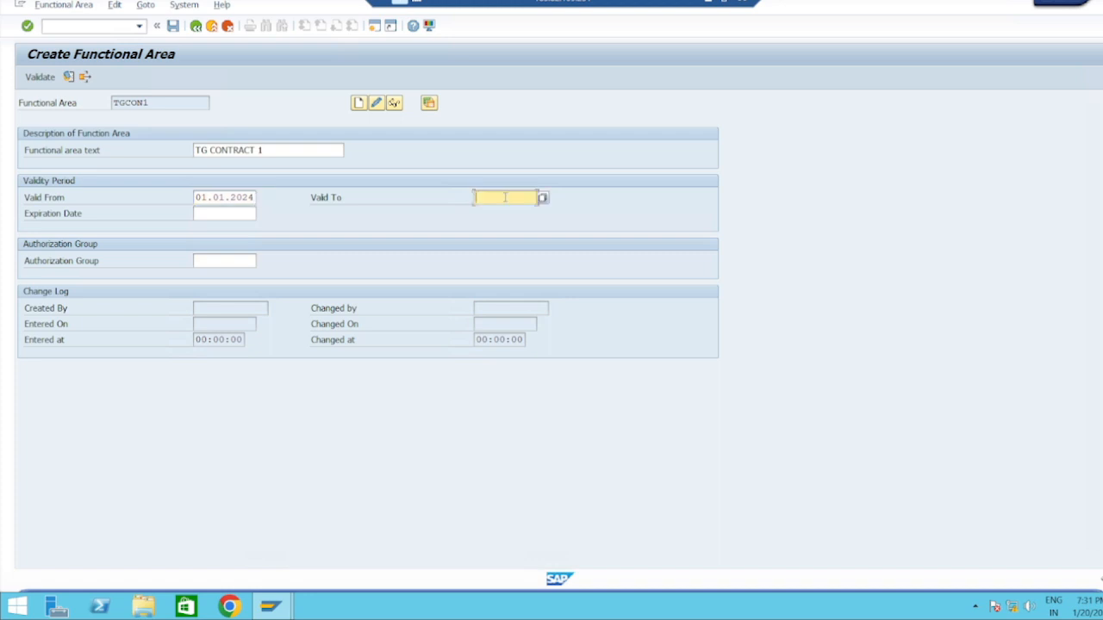
pyautogui.write('31.12.2024')
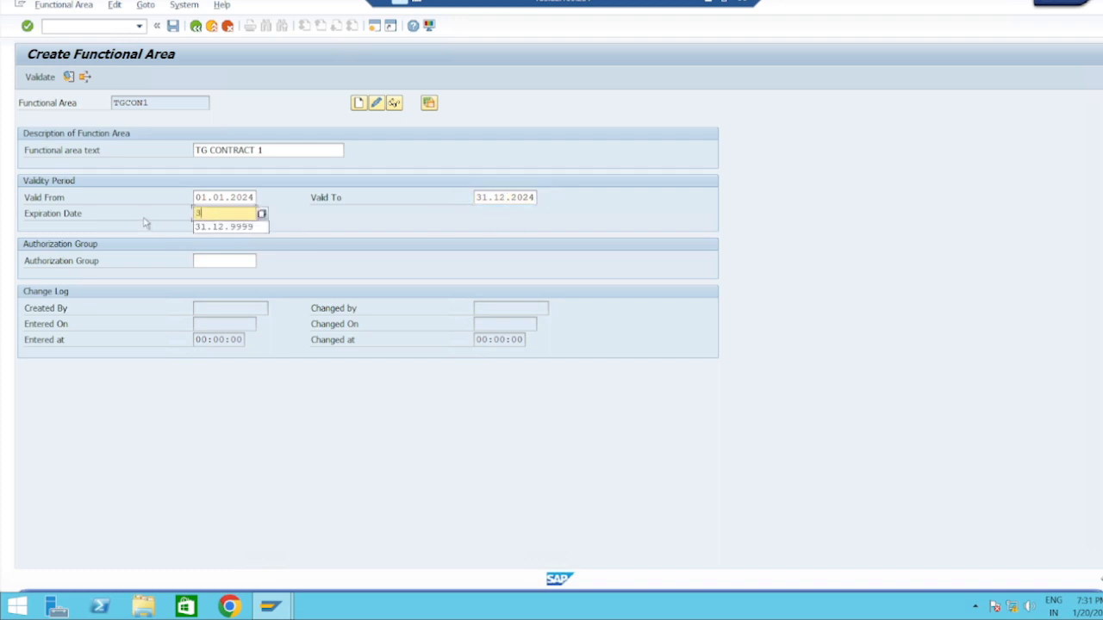
pyautogui.write('31.12.2024')
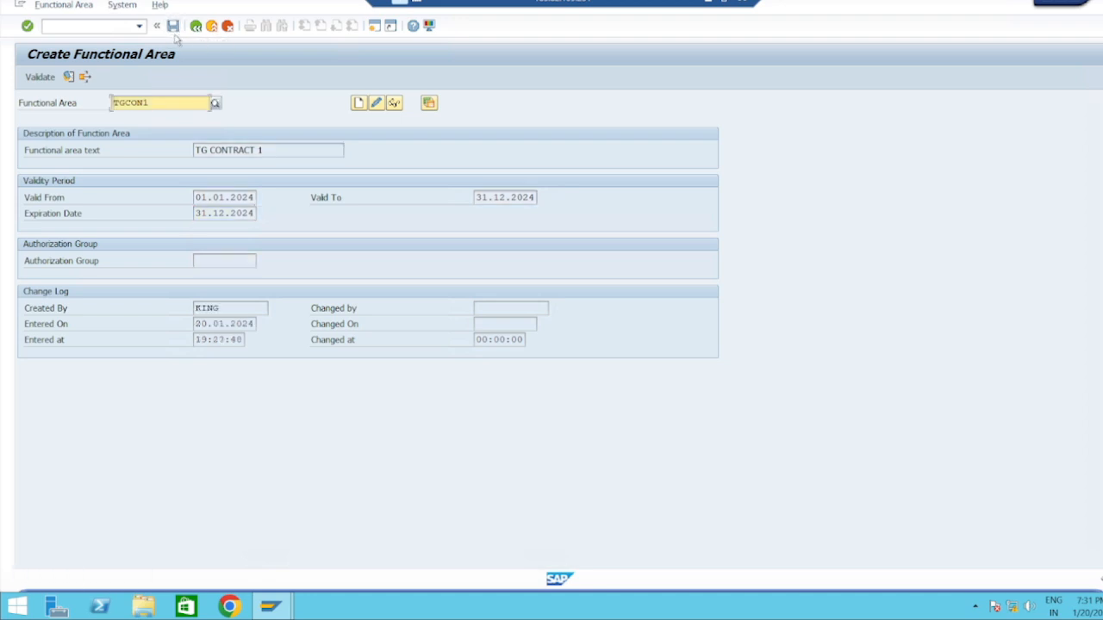
# Step: Save the new functional area TGCON1
pyautogui.click(173, 25)
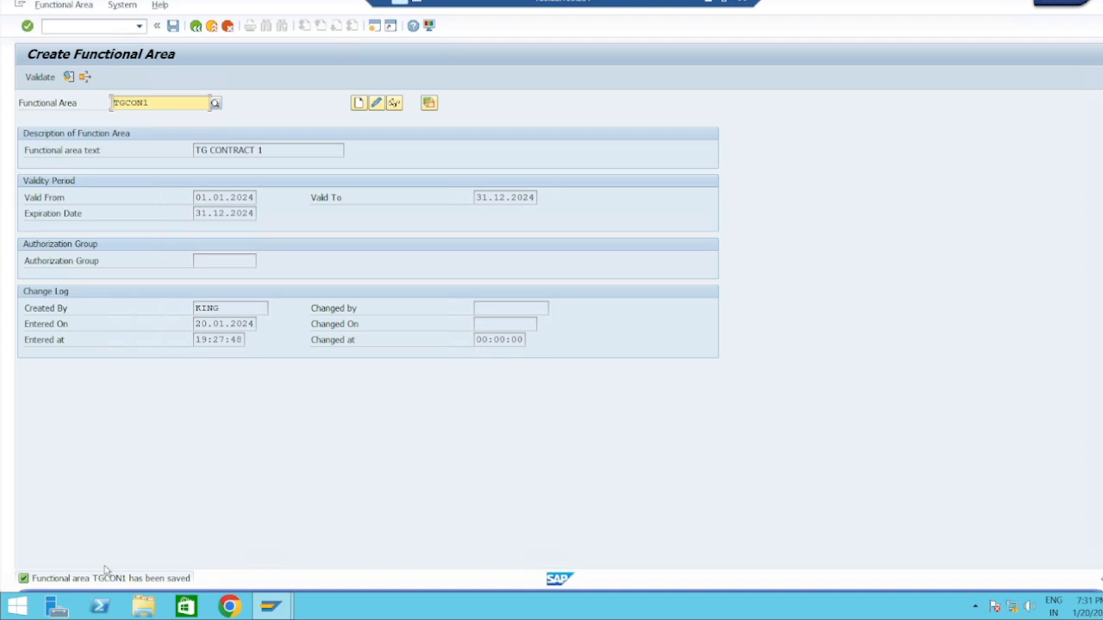
pyautogui.moveTo(208, 582)
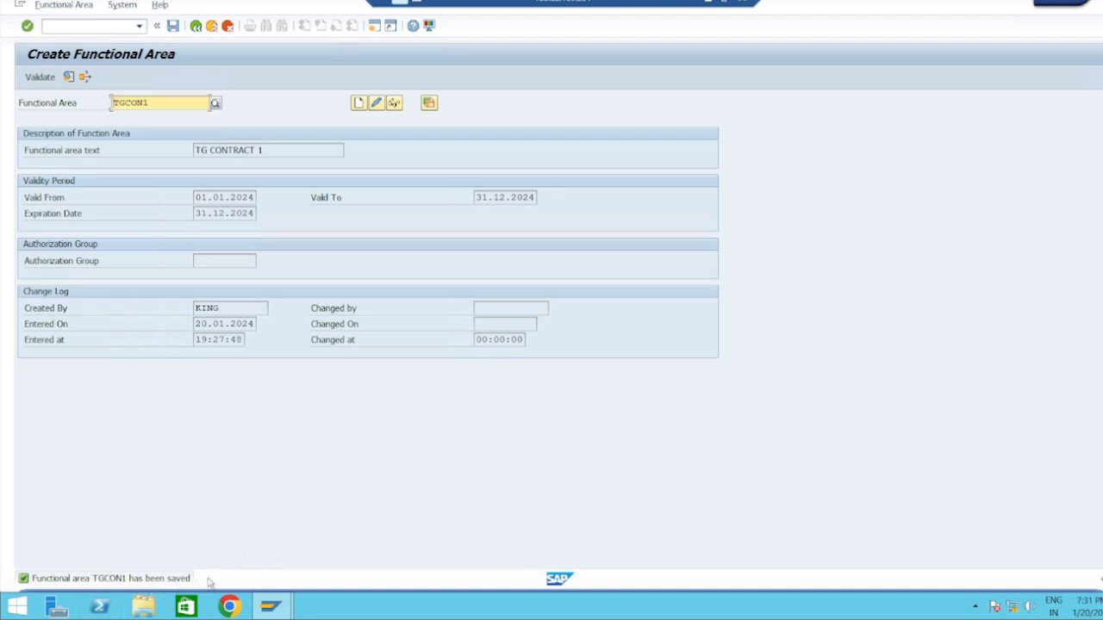
pyautogui.moveTo(262, 543)
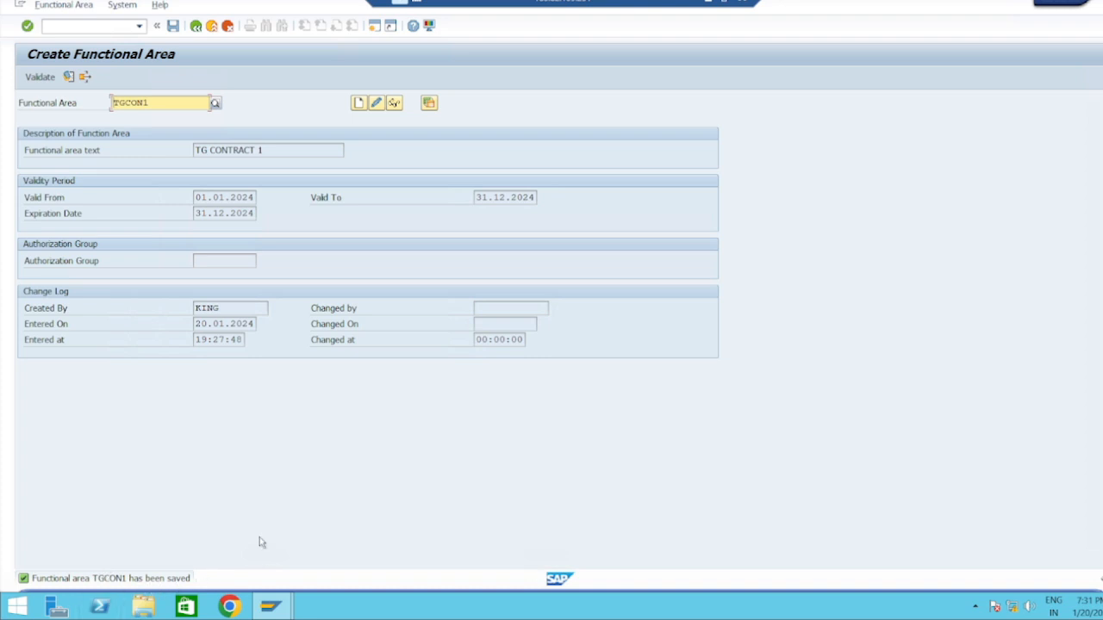
pyautogui.moveTo(259, 549)
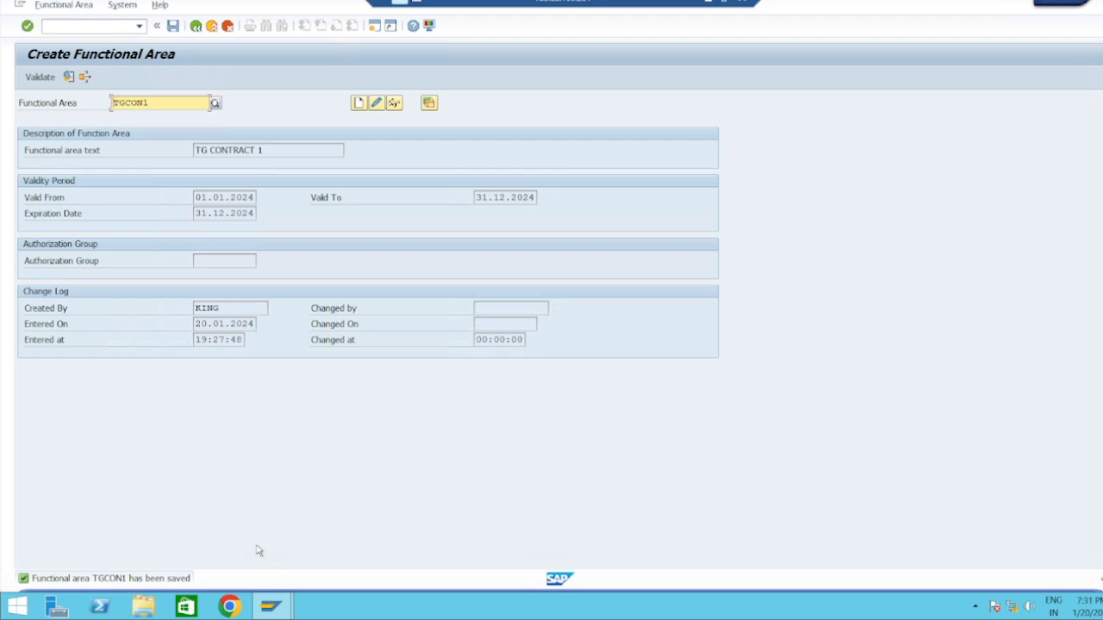
pyautogui.moveTo(359, 501)
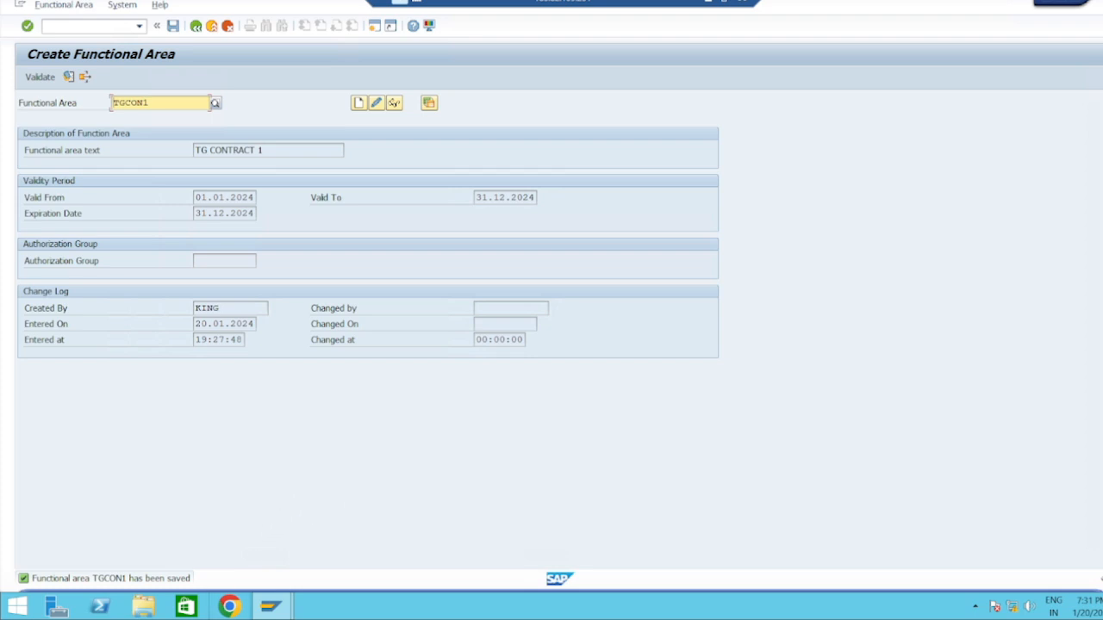
pyautogui.moveTo(228, 606)
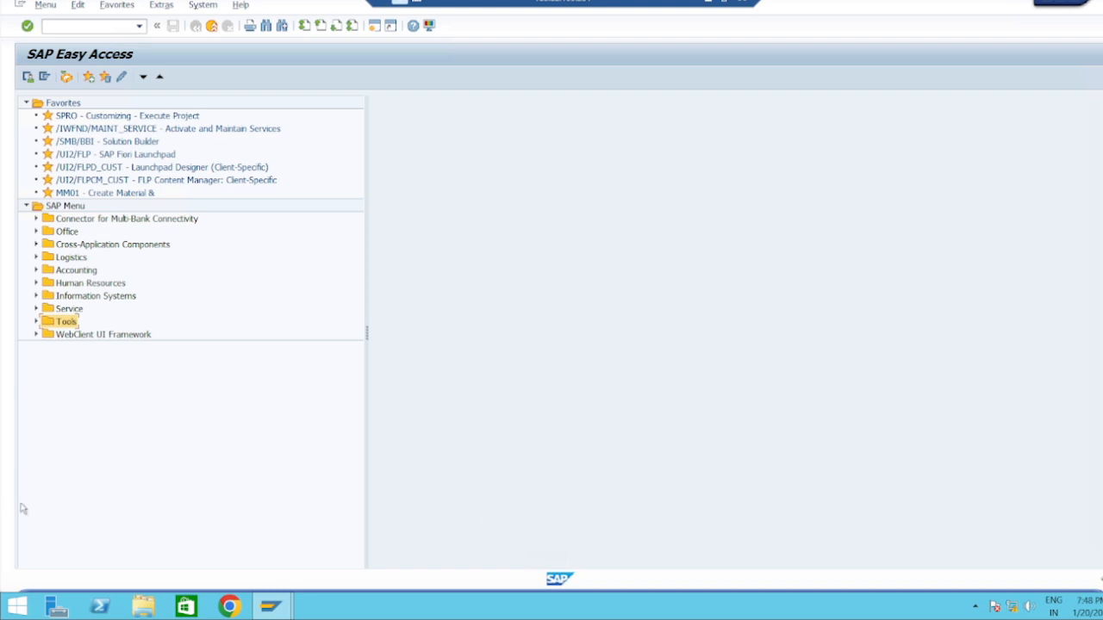
# Step: Reach the SAP Reference IMG through Tools > Customizing > IMG > Execute Project
pyautogui.click(37, 321)
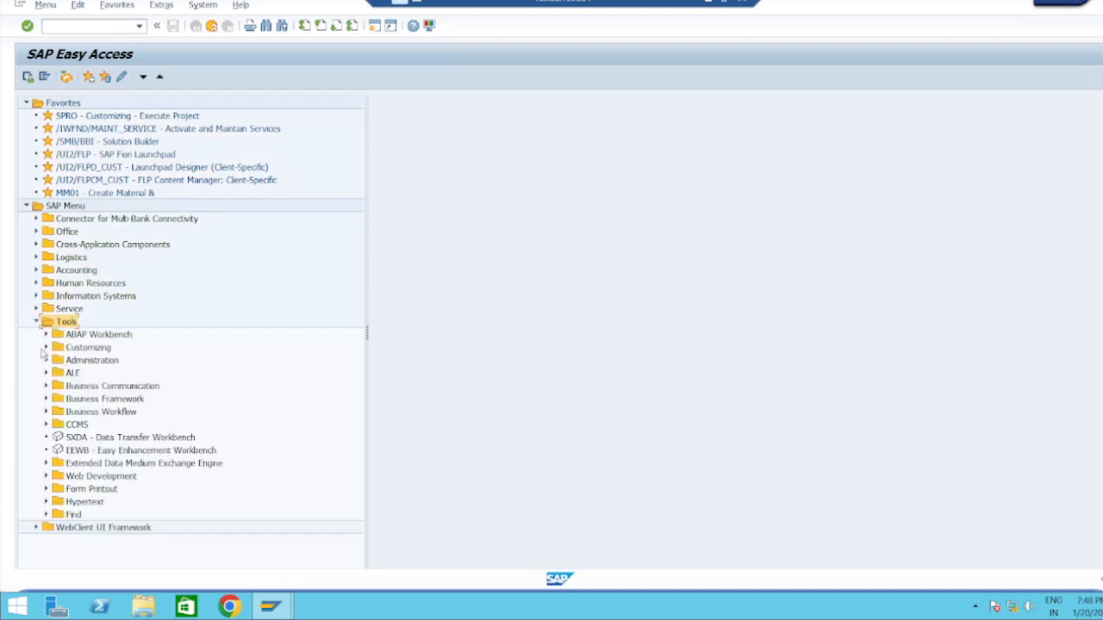
pyautogui.click(46, 347)
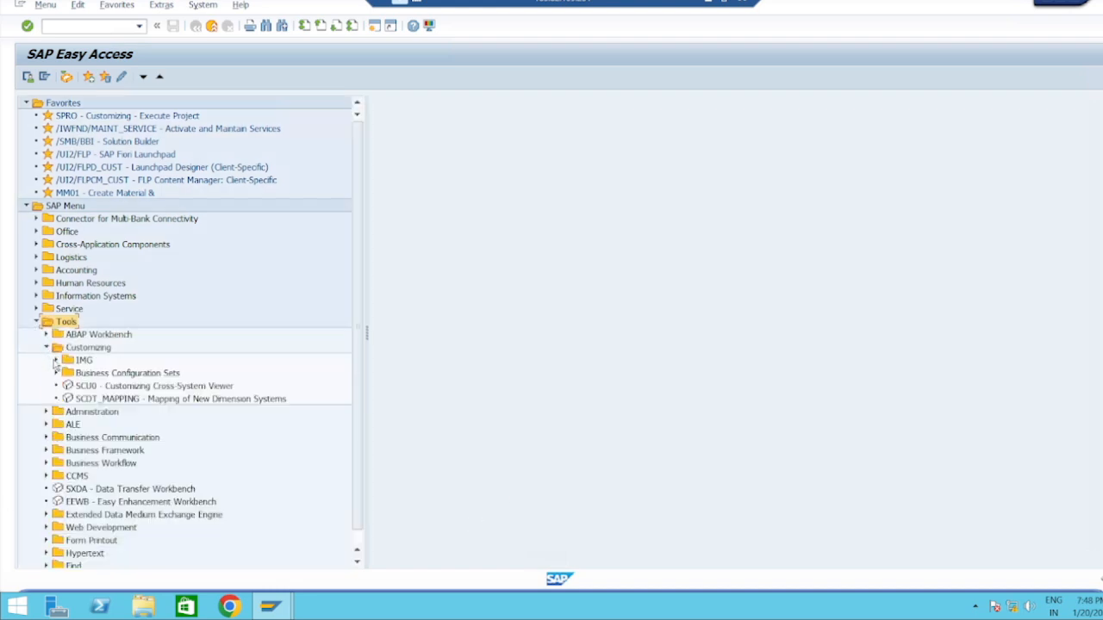
pyautogui.click(55, 360)
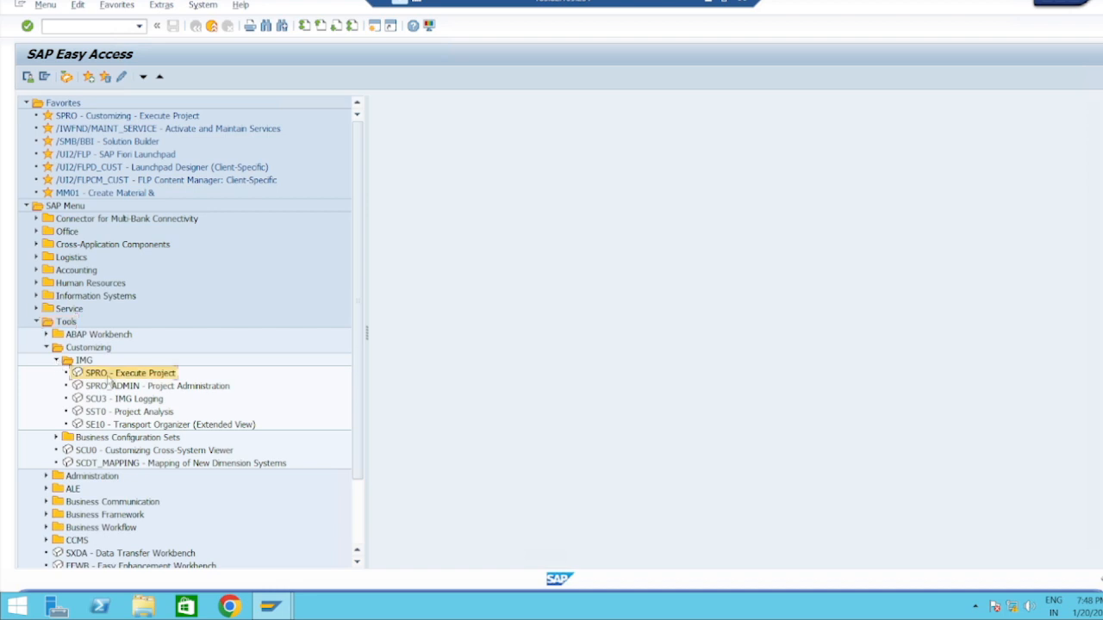
pyautogui.doubleClick(130, 372)
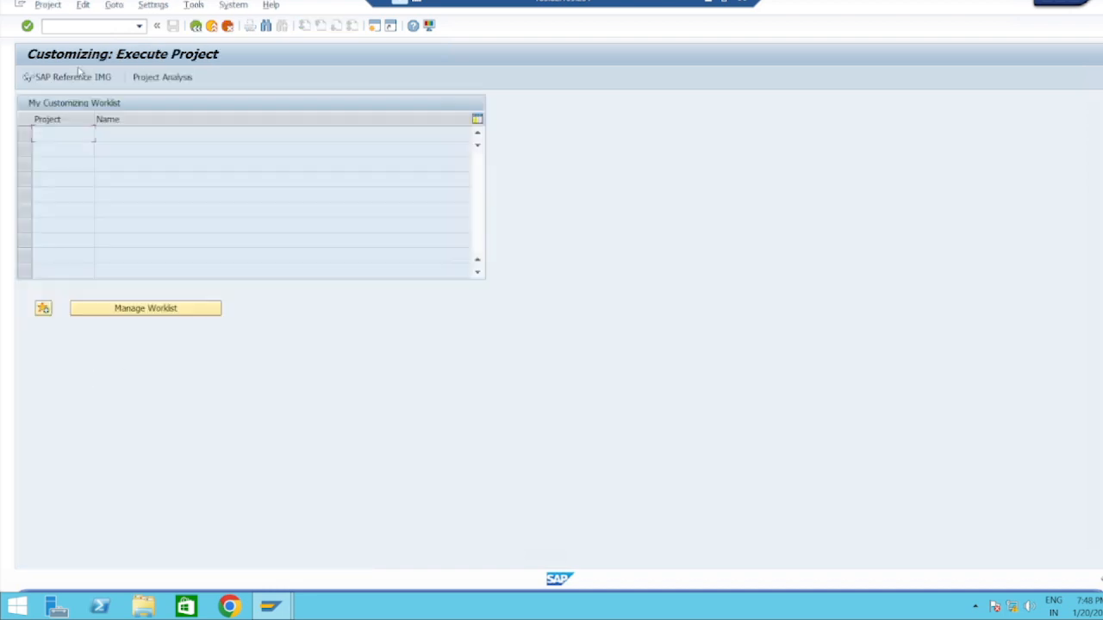
pyautogui.click(67, 77)
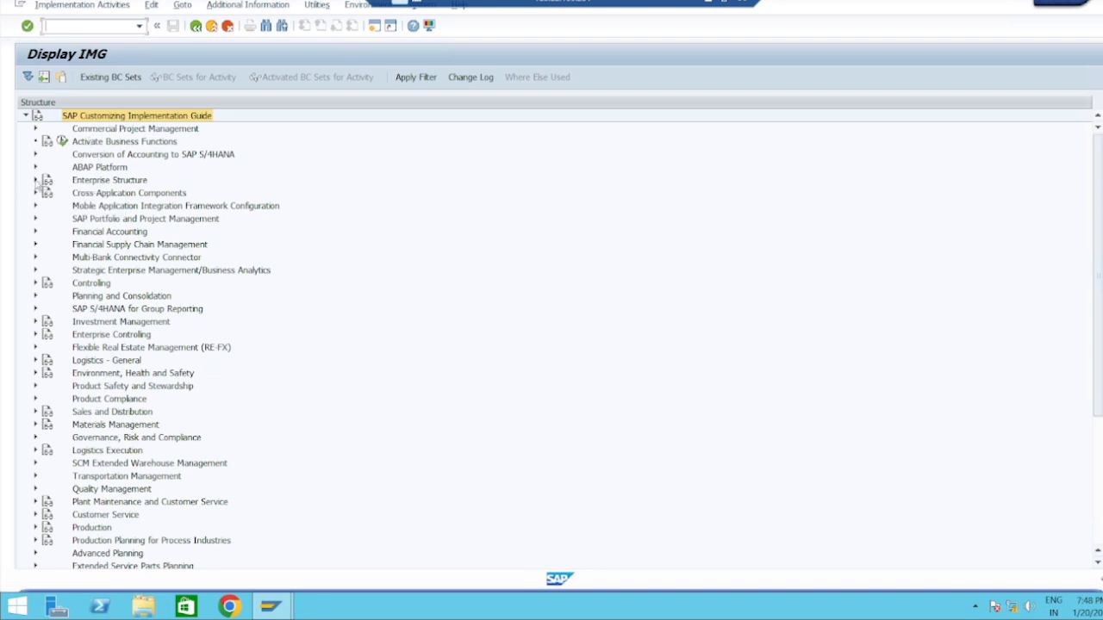
# Step: Run Define Credit Control Area under Enterprise Structure > Definition > Financial Accounting
pyautogui.click(36, 180)
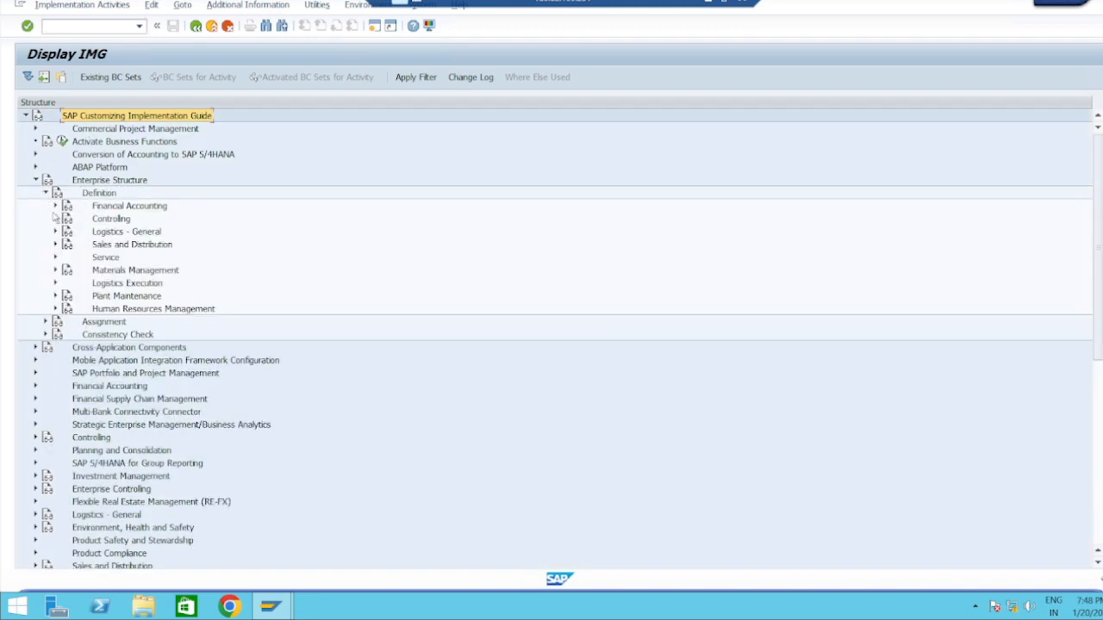
pyautogui.click(55, 206)
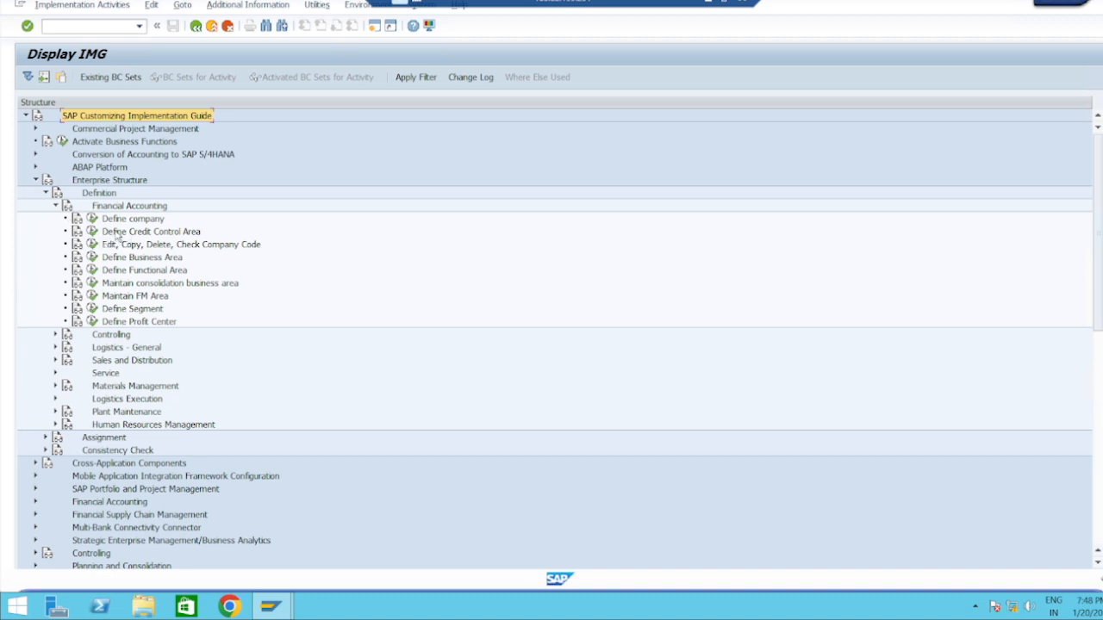
pyautogui.doubleClick(152, 231)
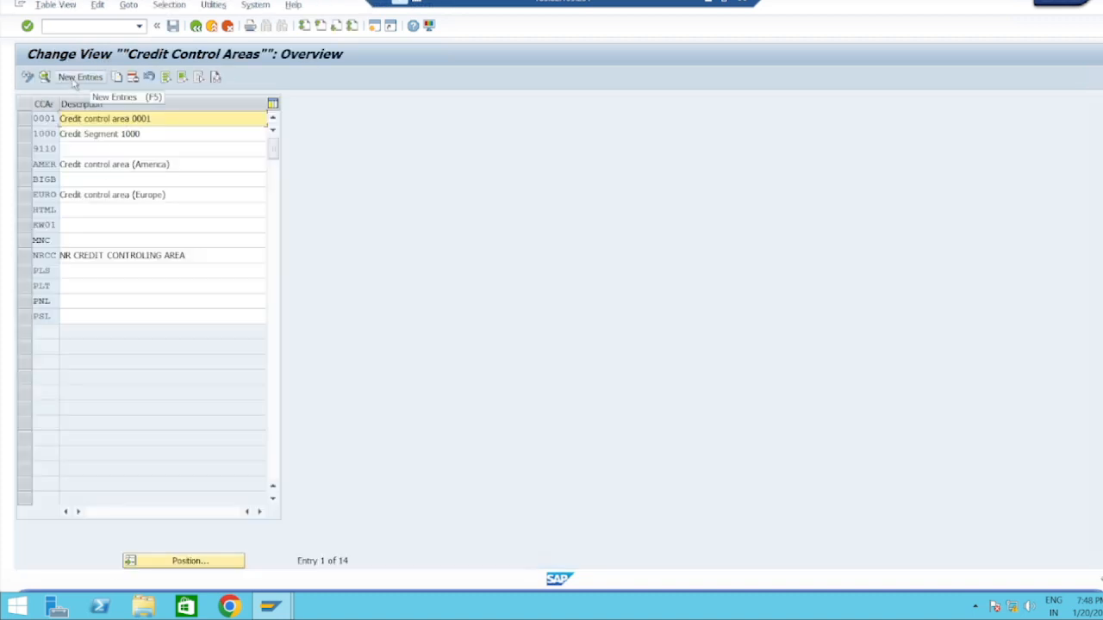
# Step: Add new credit control area TCCA with currency INR and credit limit 999999999
pyautogui.click(79, 77)
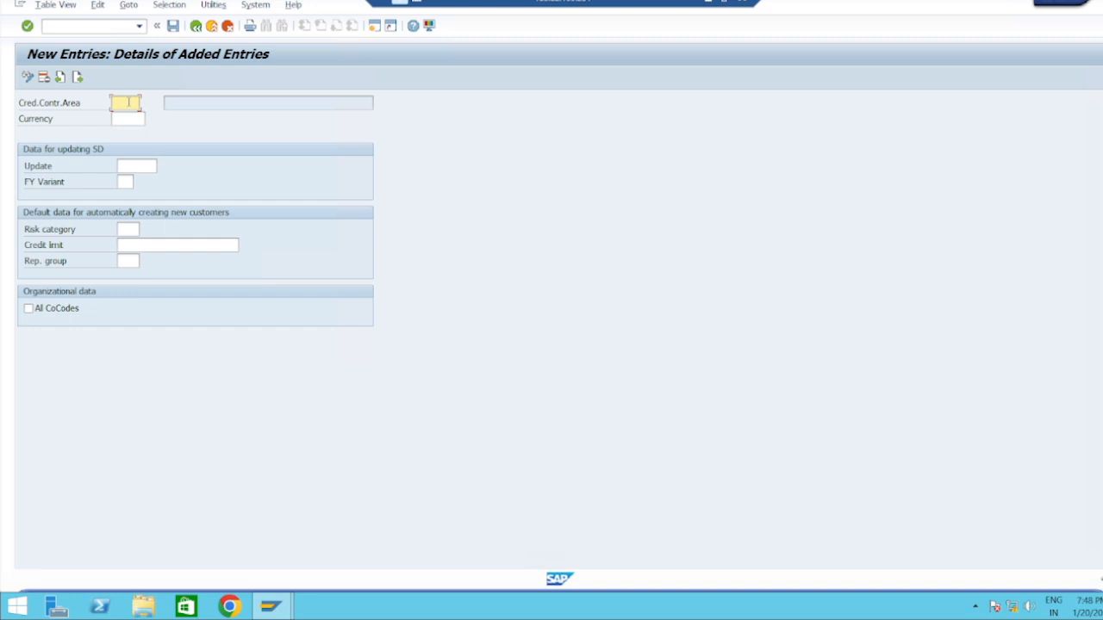
pyautogui.write('TCCA')
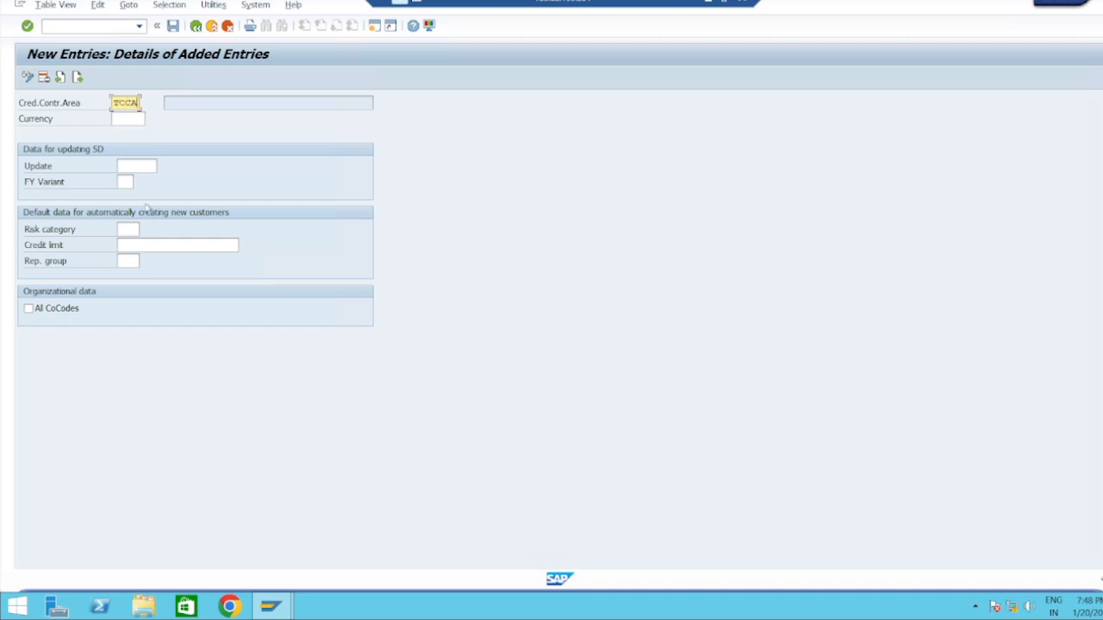
pyautogui.click(128, 119)
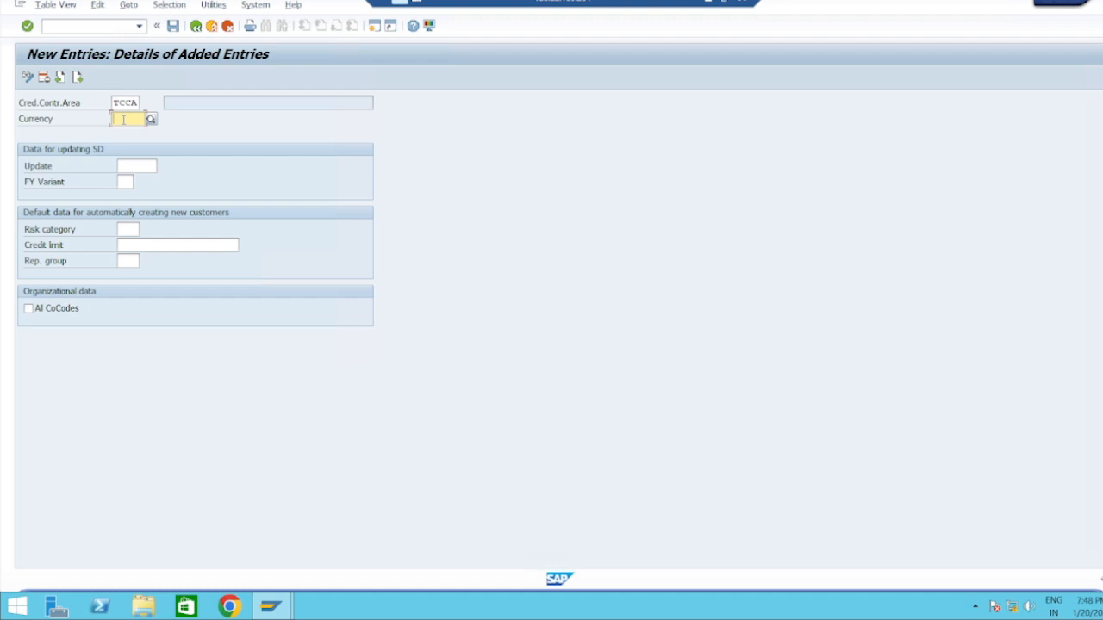
pyautogui.write('INR')
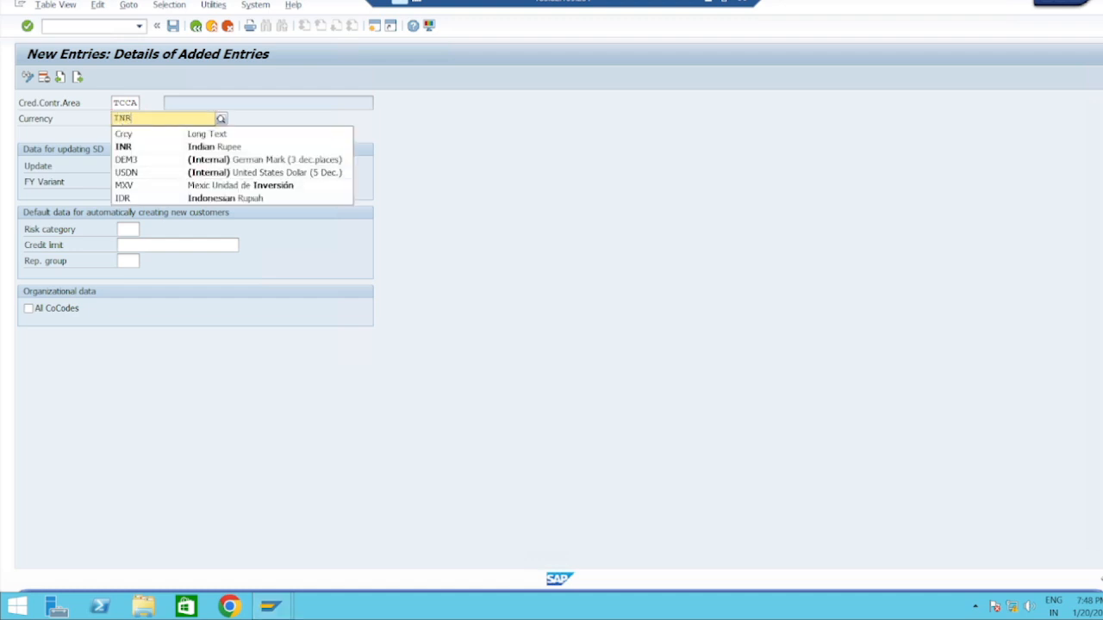
pyautogui.click(123, 146)
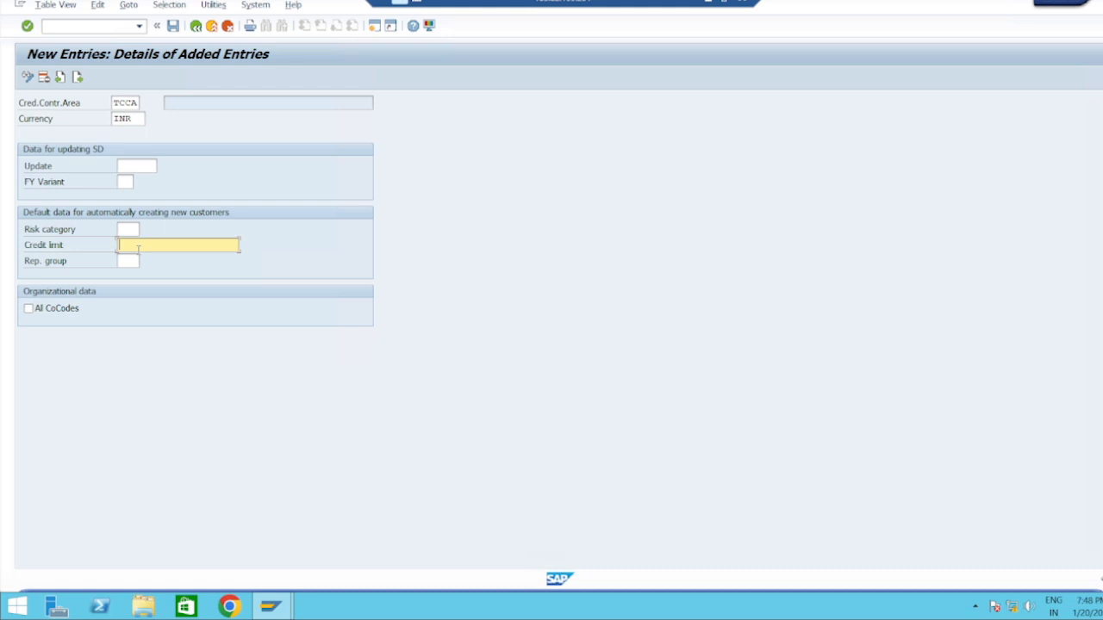
pyautogui.write('999999999')
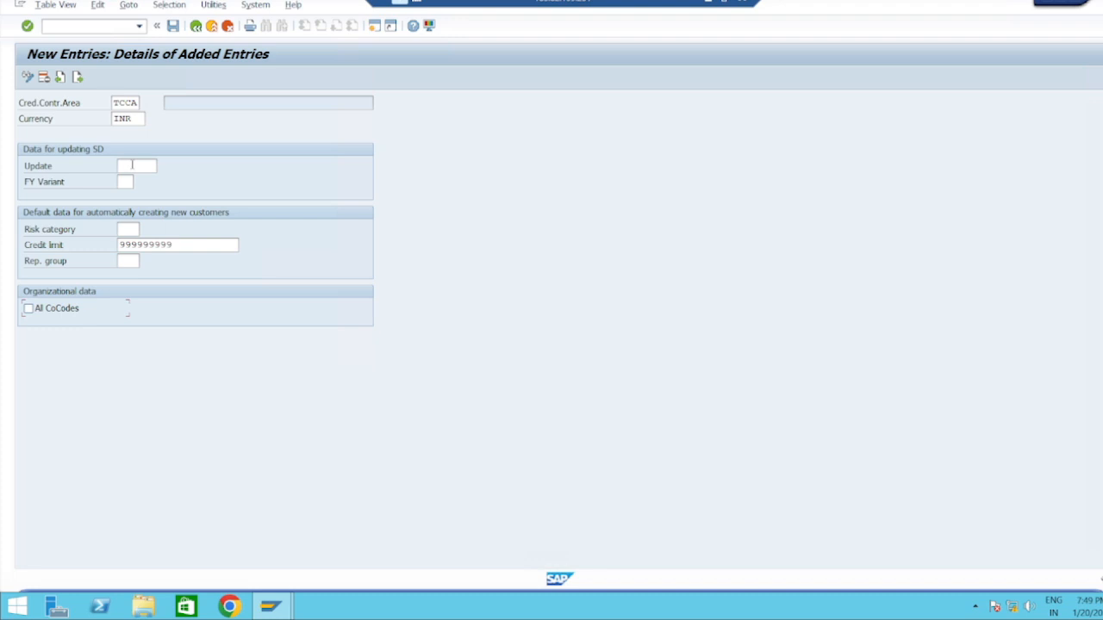
# Step: Show the possible credit update options for TCCA's Update field
pyautogui.click(136, 166)
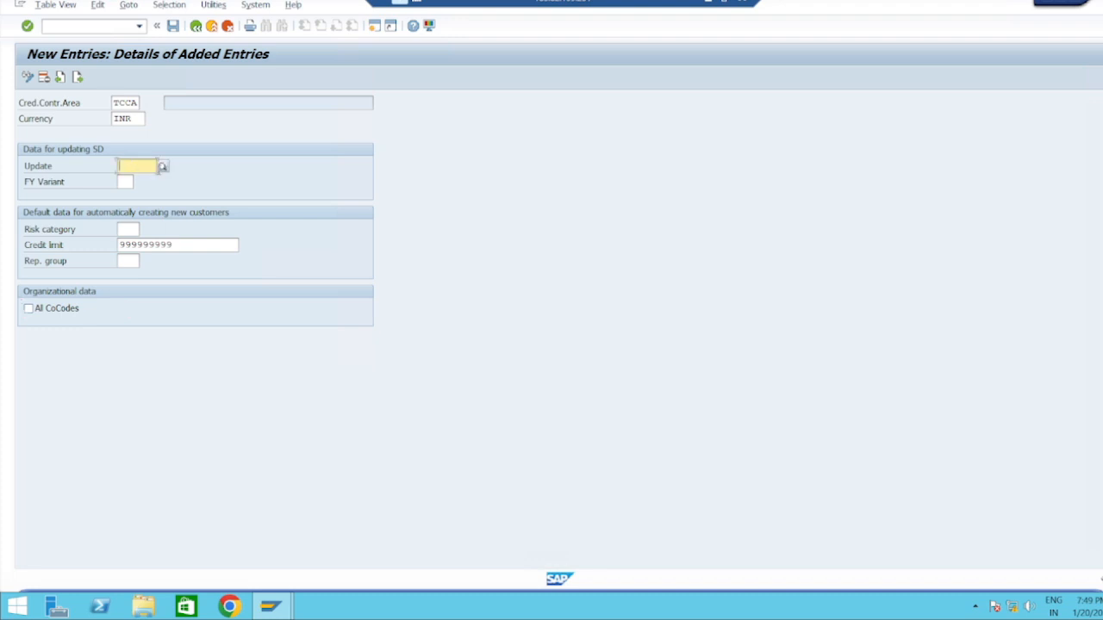
pyautogui.click(162, 166)
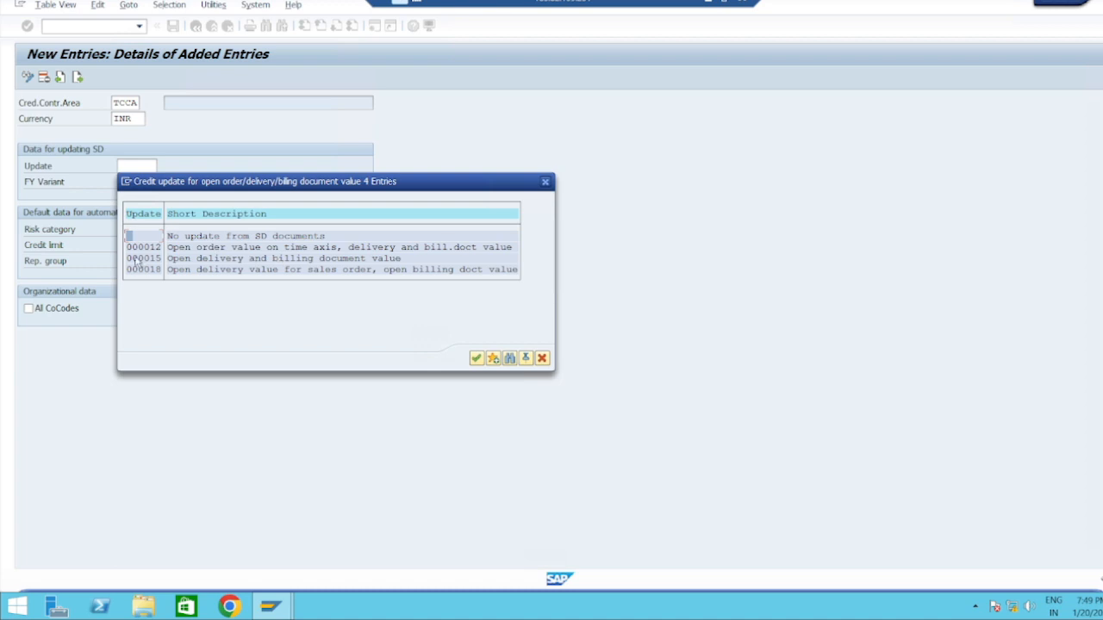
pyautogui.moveTo(223, 258)
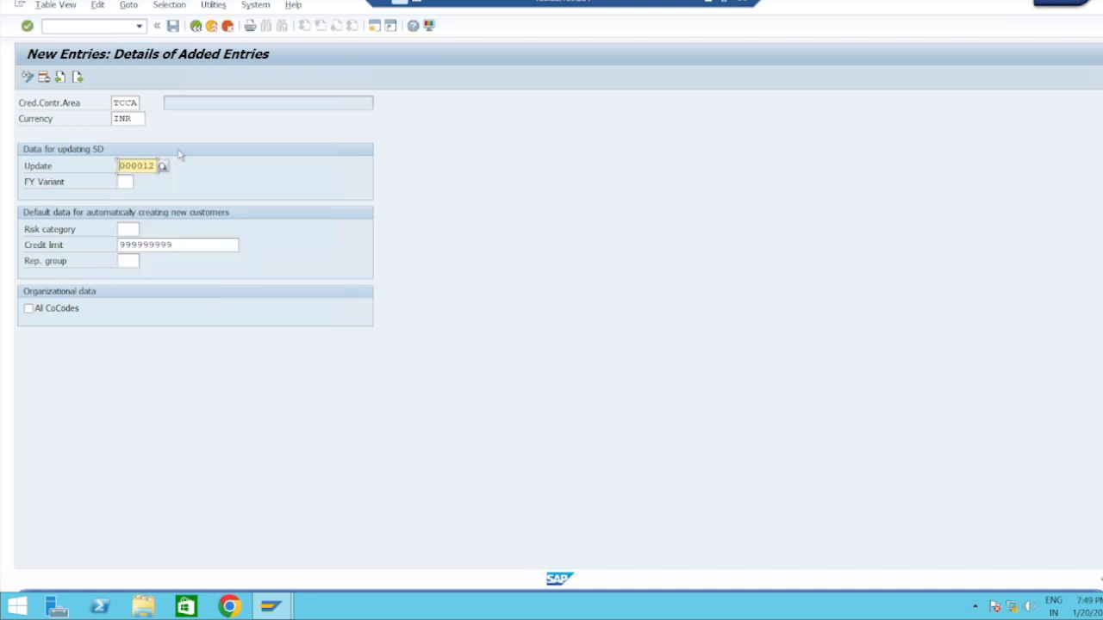
pyautogui.moveTo(173, 25)
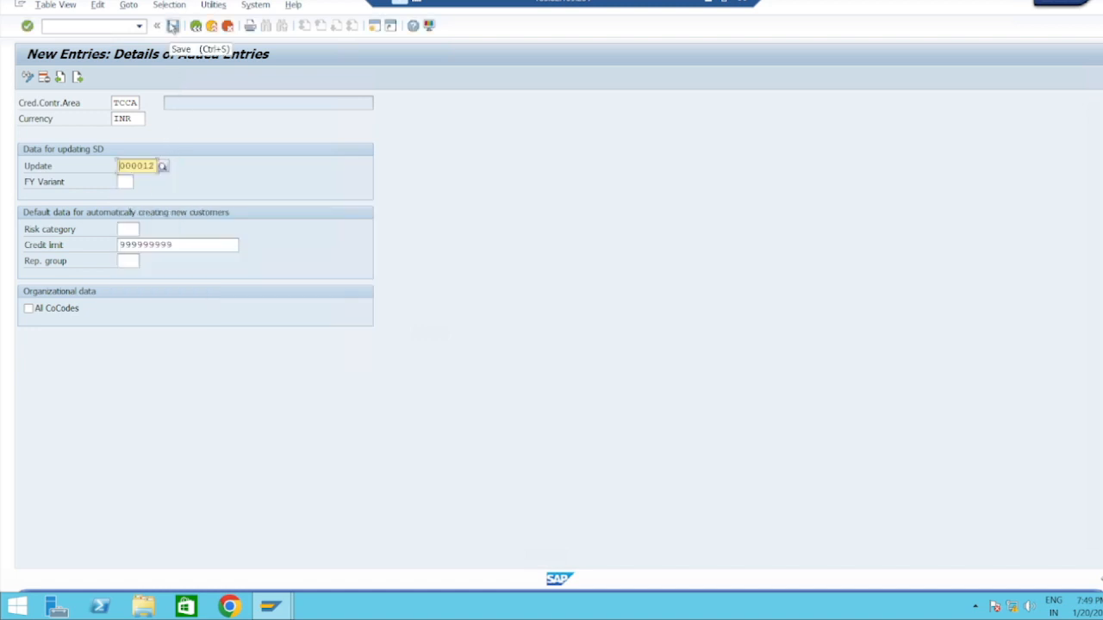
# Step: Save credit control area TCCA under customizing request A4HK900080 (TG-Org-Str)
pyautogui.click(172, 25)
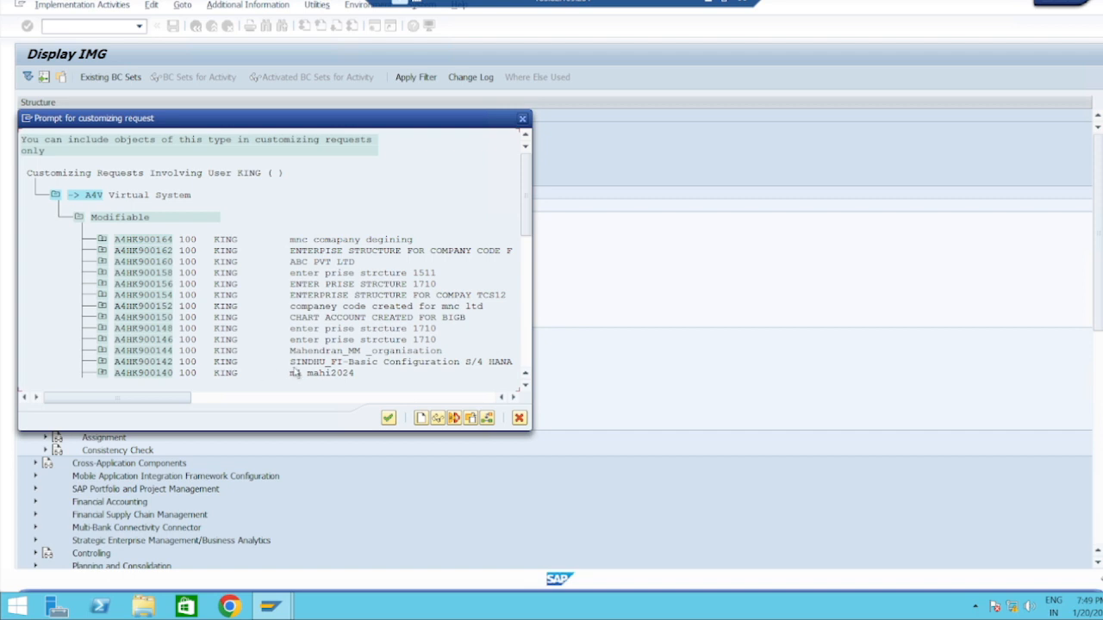
pyautogui.moveTo(378, 331)
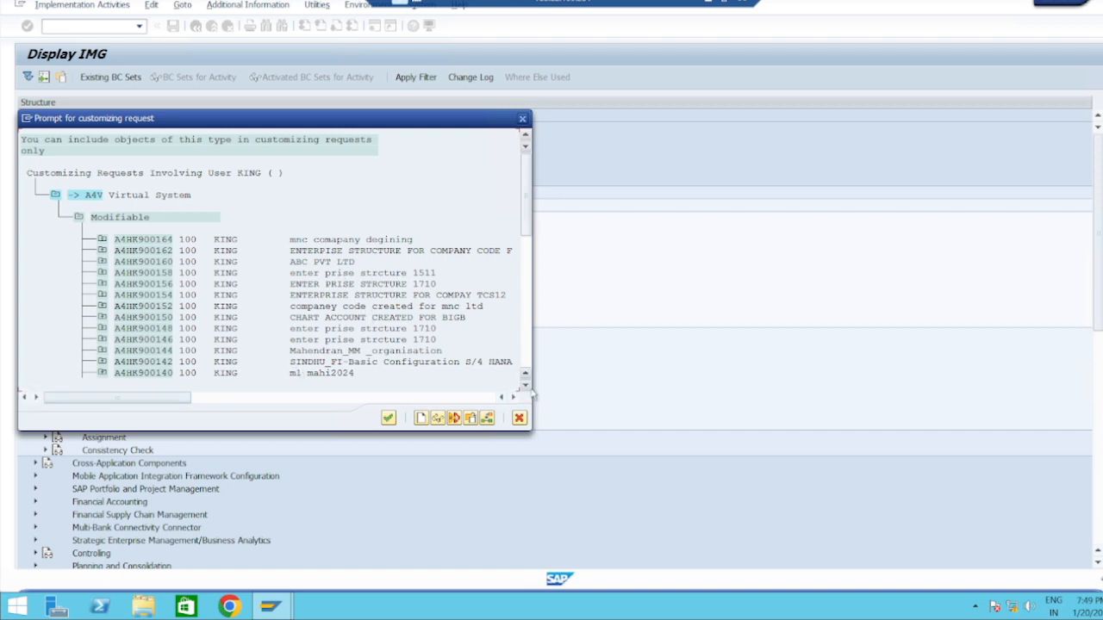
pyautogui.scroll(-3)
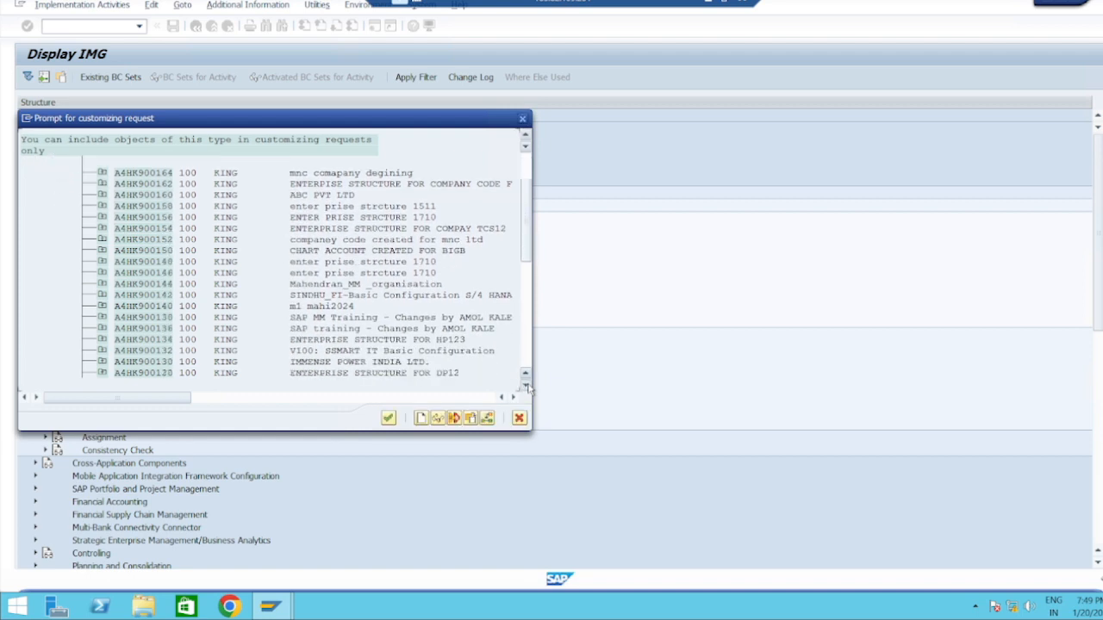
pyautogui.scroll(-3)
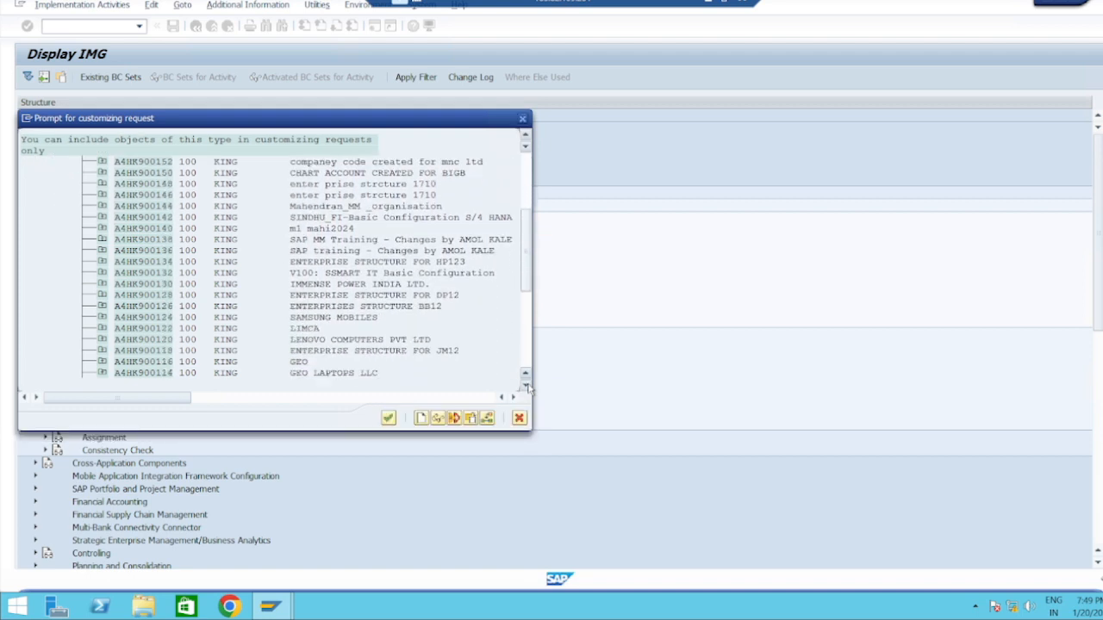
pyautogui.scroll(-3)
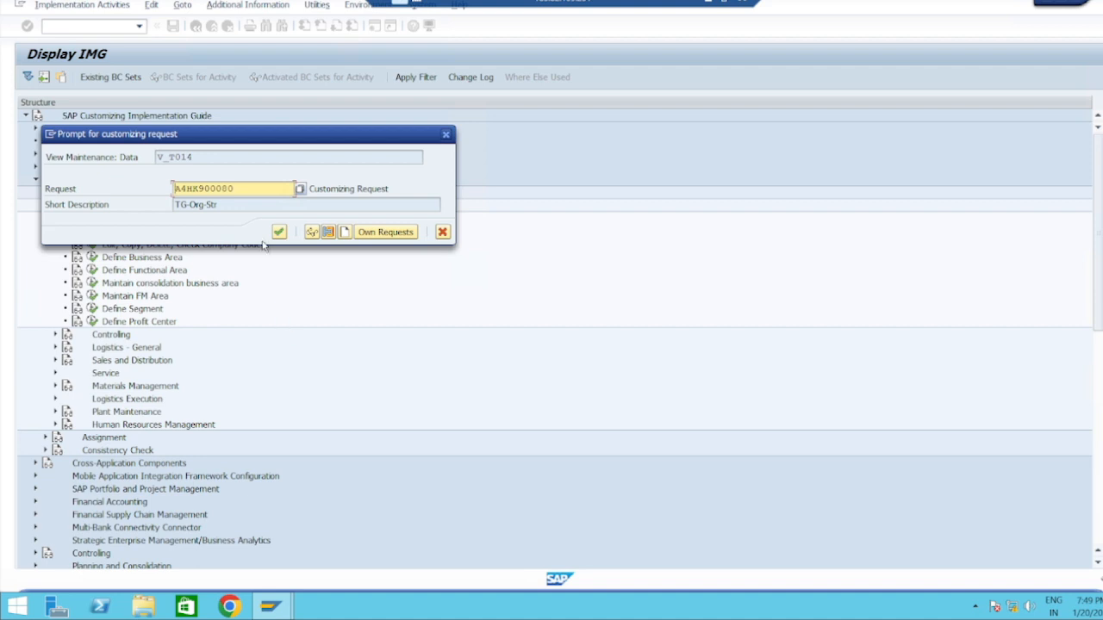
pyautogui.click(278, 231)
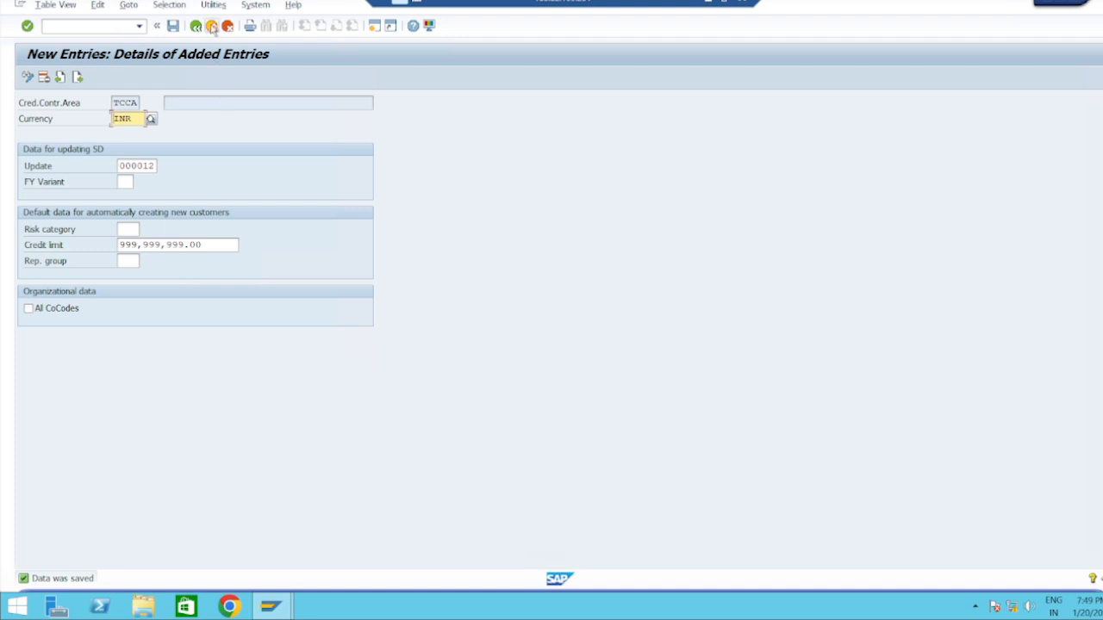
pyautogui.moveTo(212, 25)
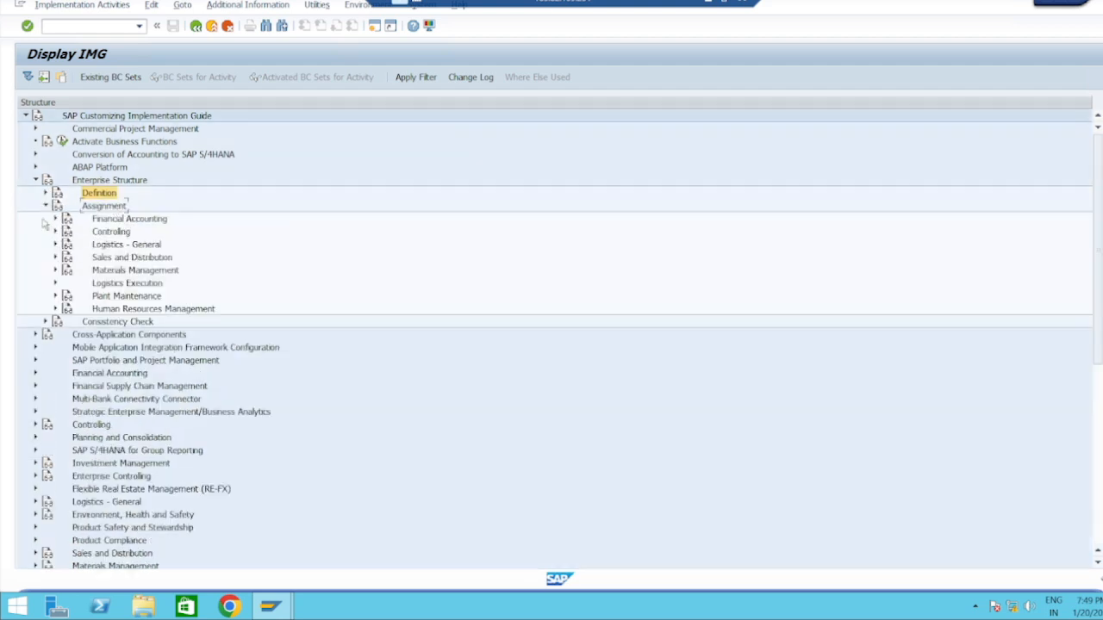
# Step: Show the company code to credit control area list positioned at TG10 Tata Motors
pyautogui.click(55, 219)
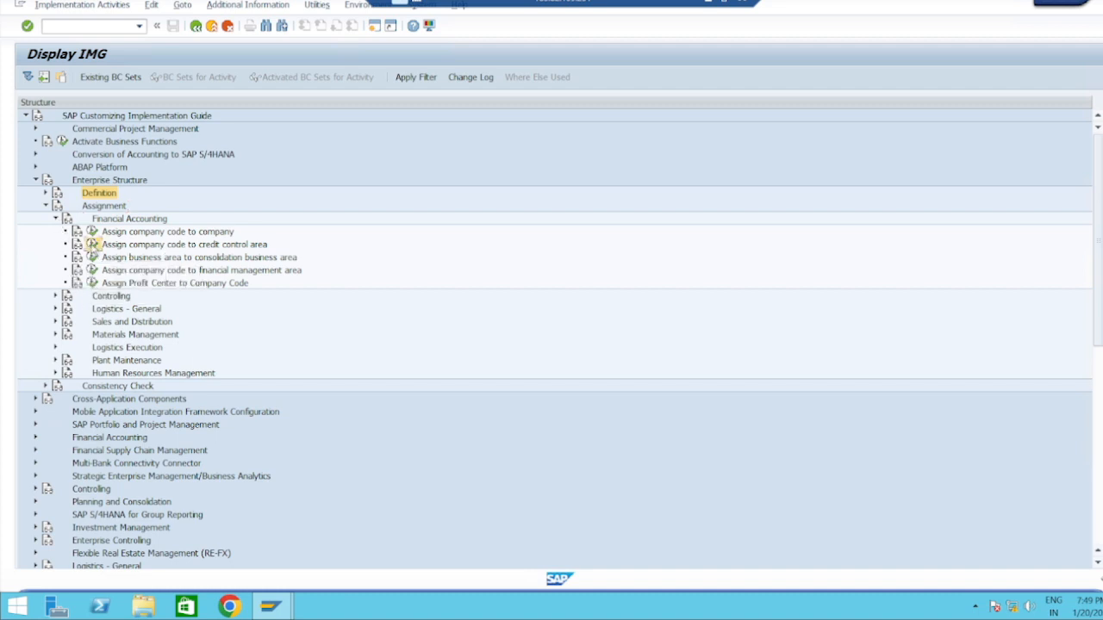
pyautogui.doubleClick(183, 244)
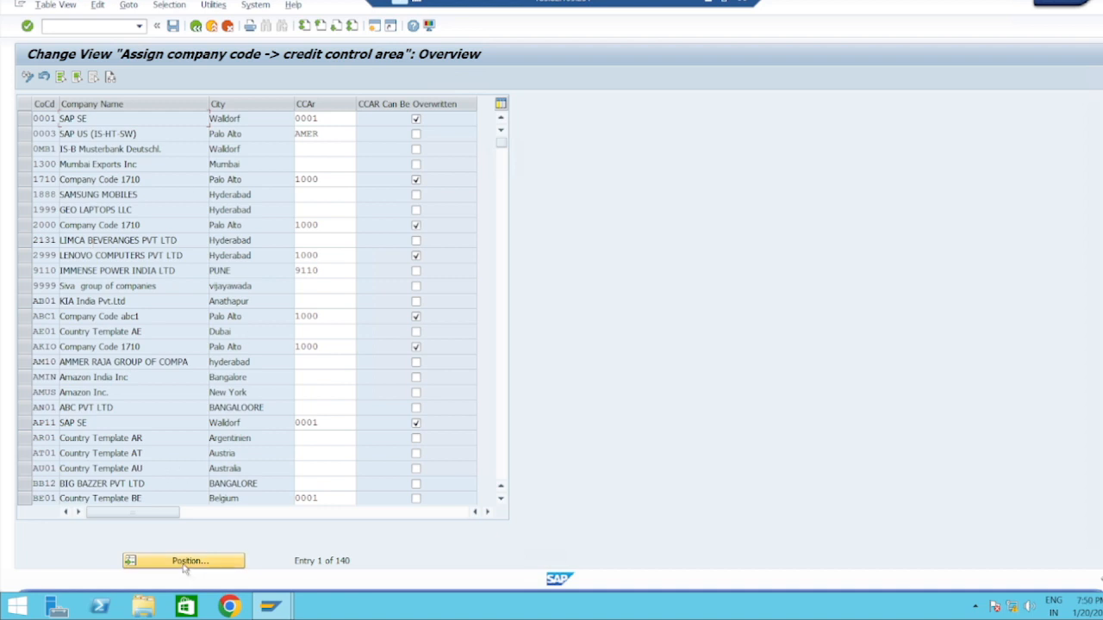
pyautogui.click(184, 561)
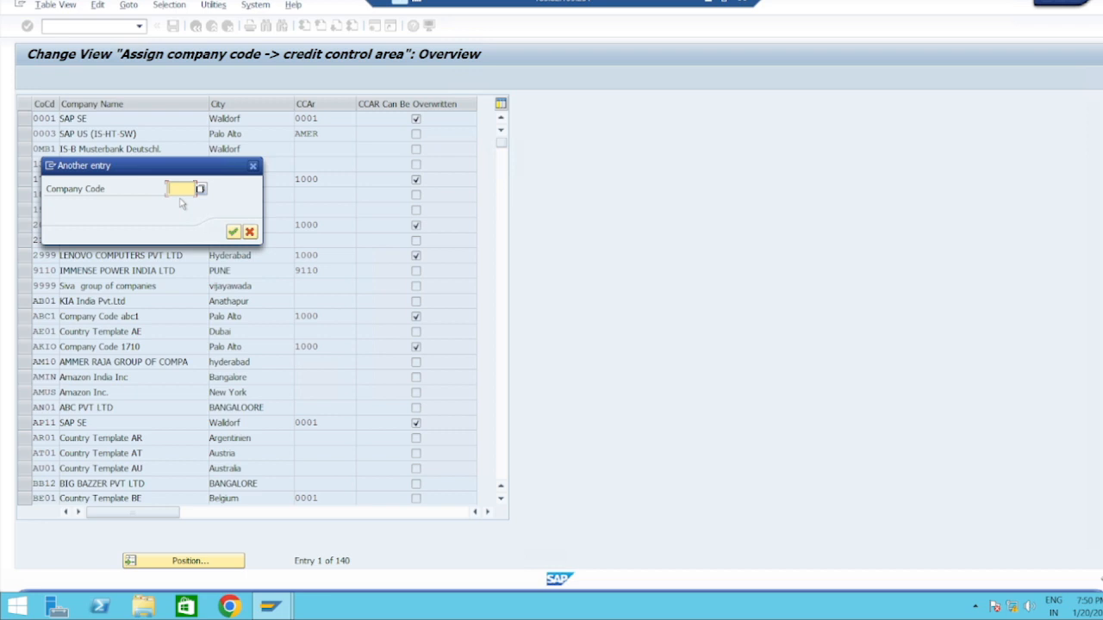
pyautogui.click(200, 188)
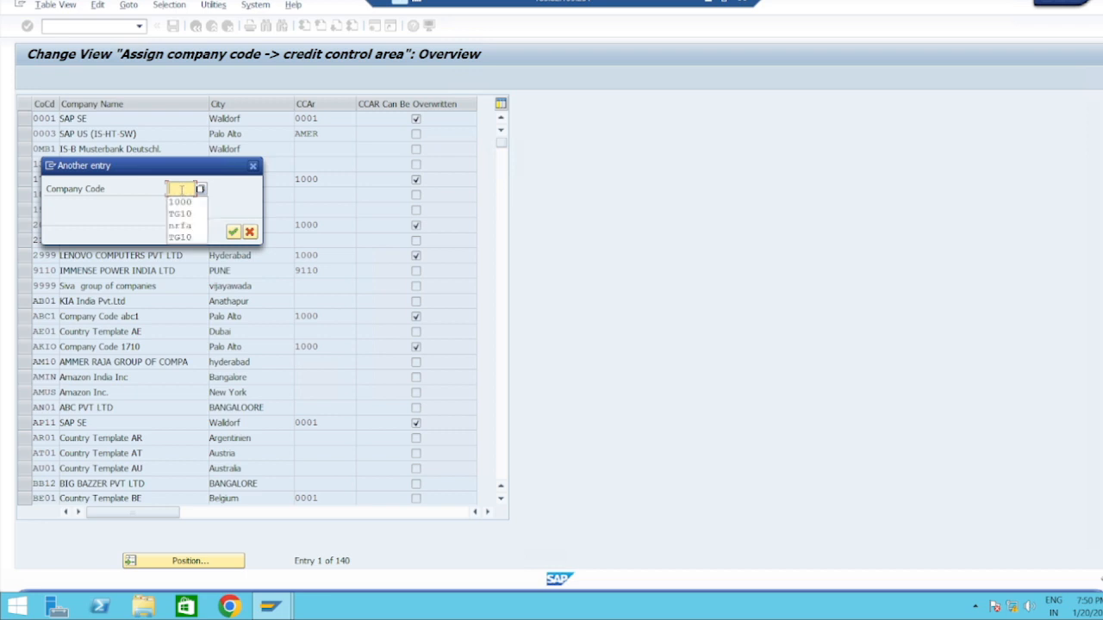
pyautogui.click(180, 212)
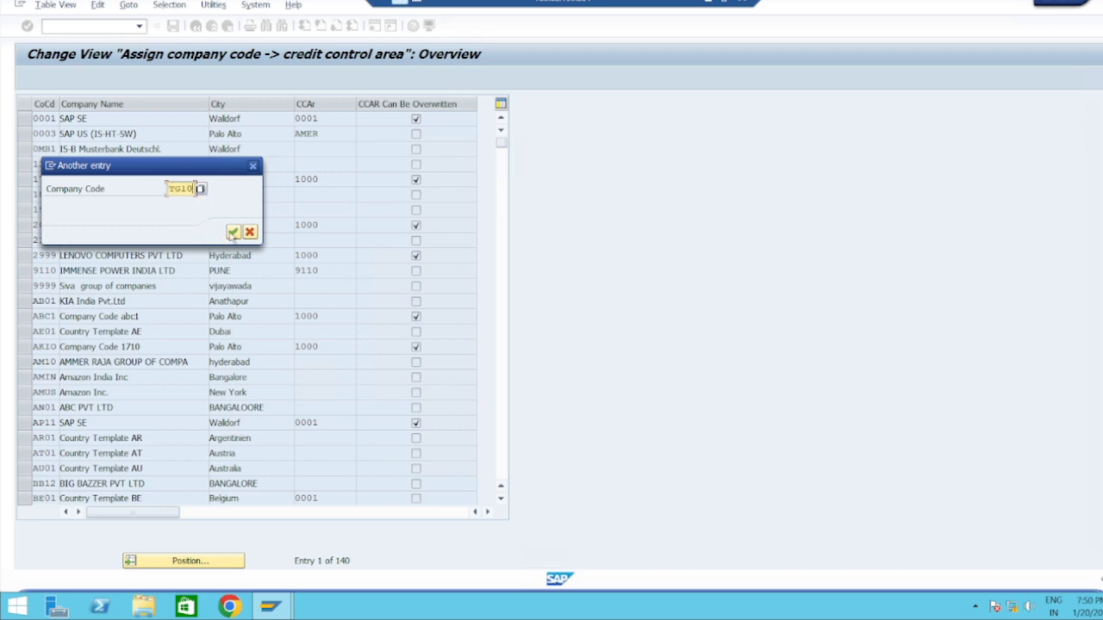
pyautogui.click(233, 233)
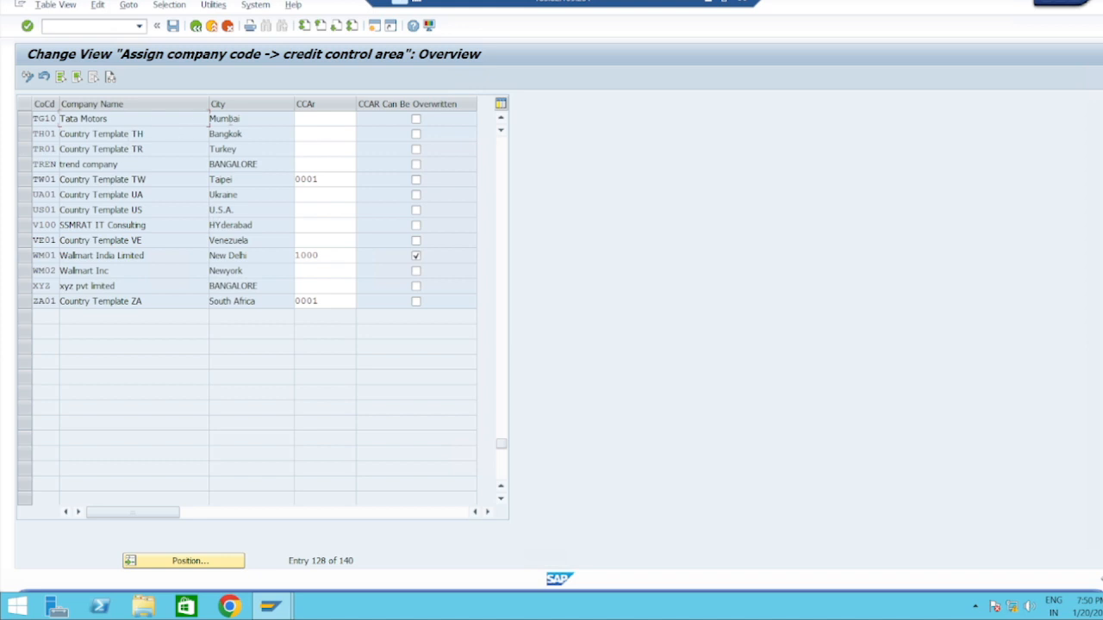
# Step: Assign TCCA to company code TG10 and save under request A4HK900080 (TG-Org-Str)
pyautogui.click(323, 118)
pyautogui.write('T')
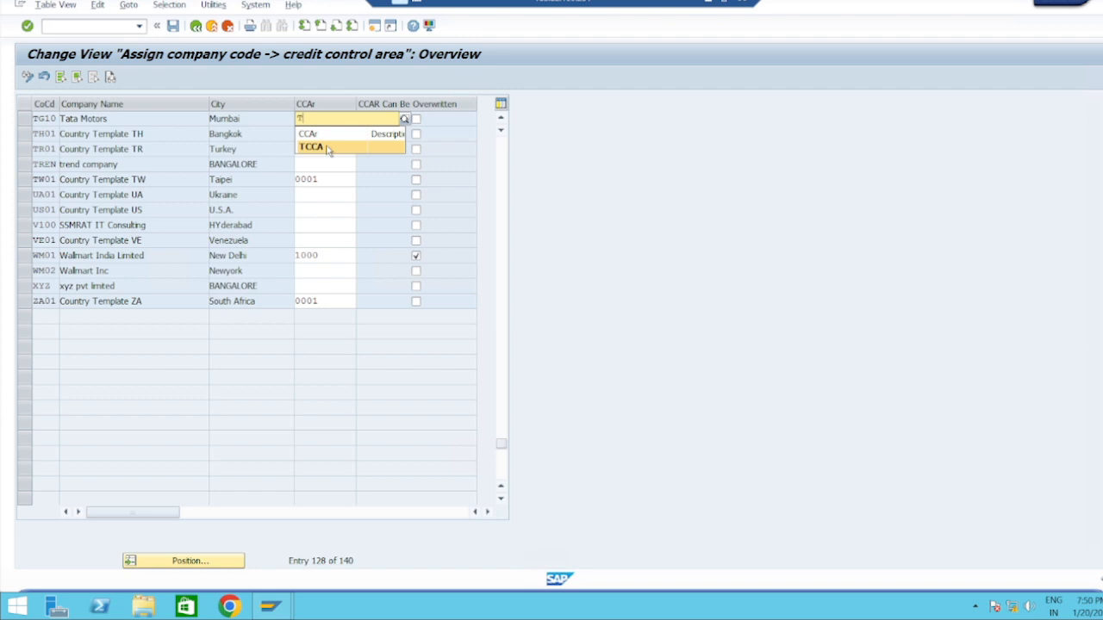
pyautogui.click(312, 146)
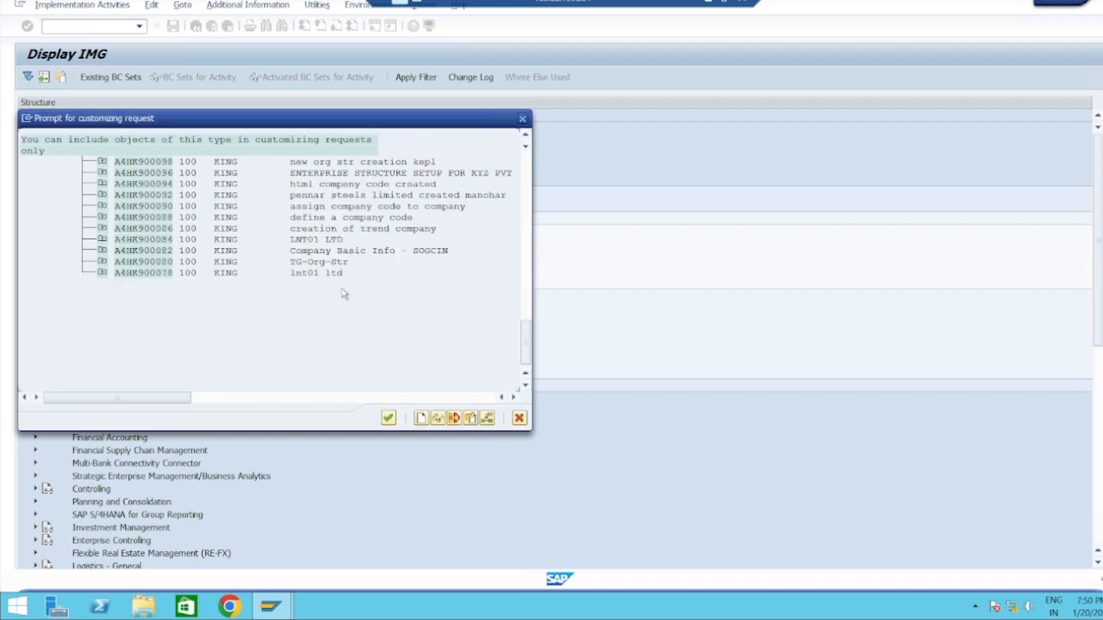
pyautogui.doubleClick(143, 261)
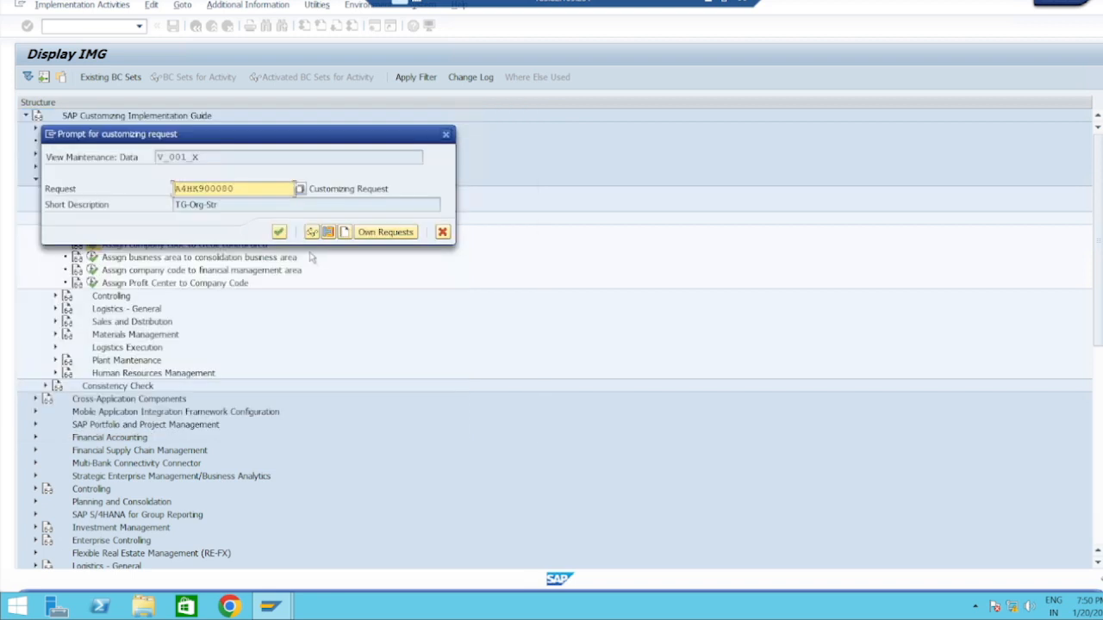
pyautogui.click(279, 232)
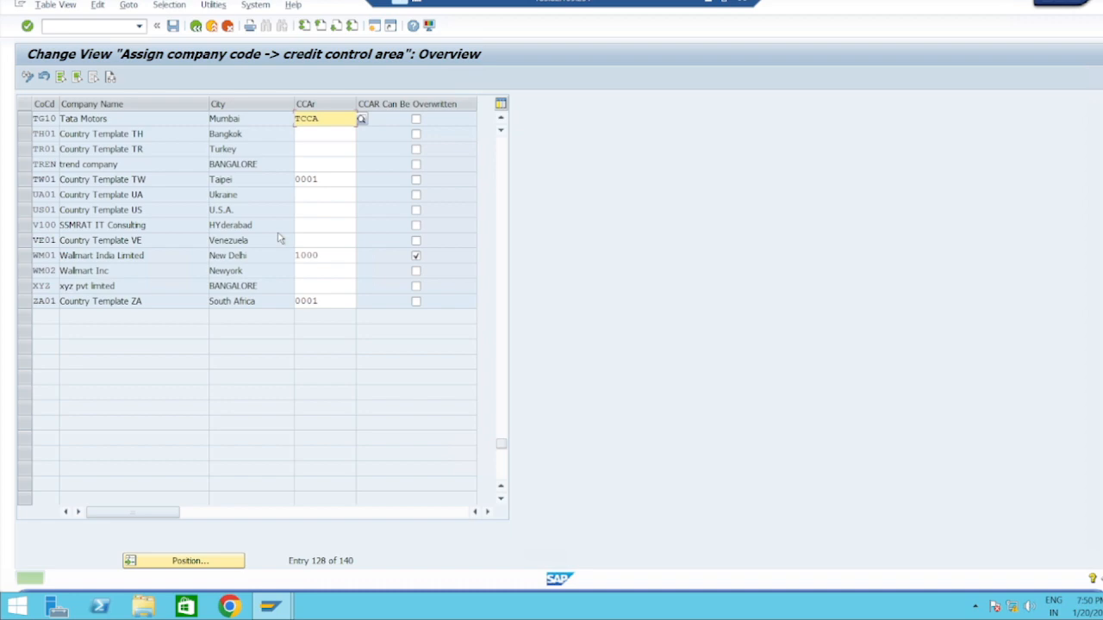